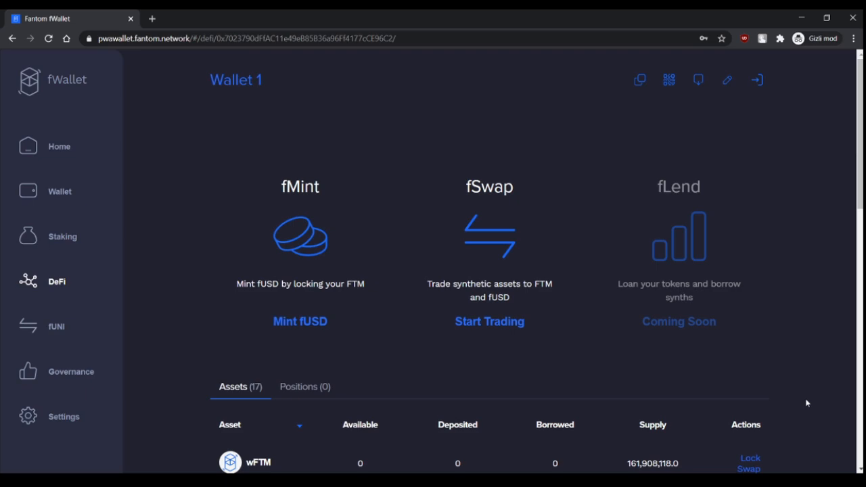
mouse_move(493, 255)
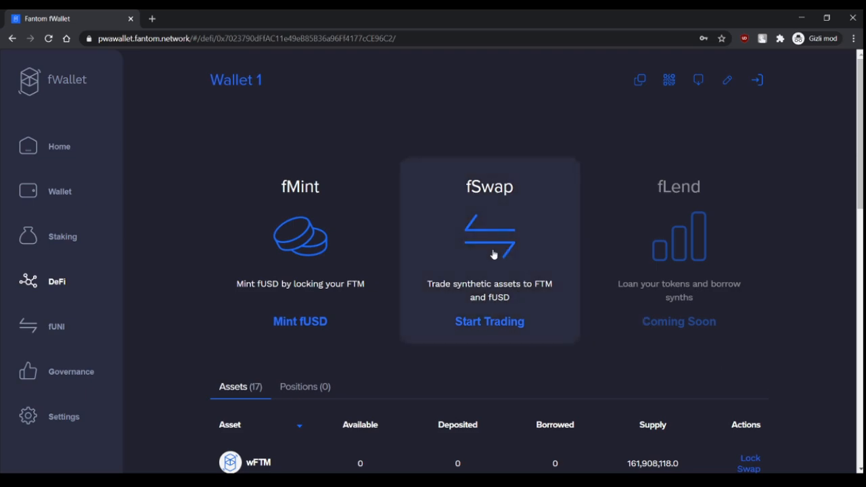
- Start an FTM to wFTM swap in fSwap with the amount set to 10 FTM
left_click(490, 322)
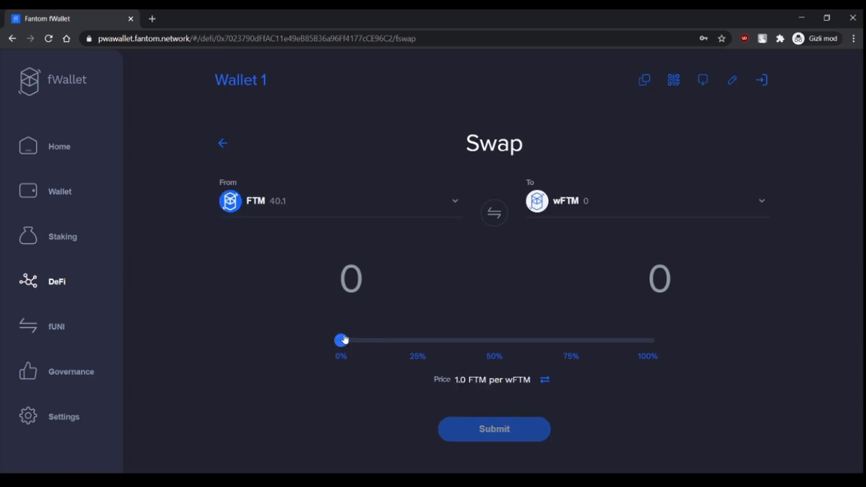
left_click_drag(341, 340, 418, 339)
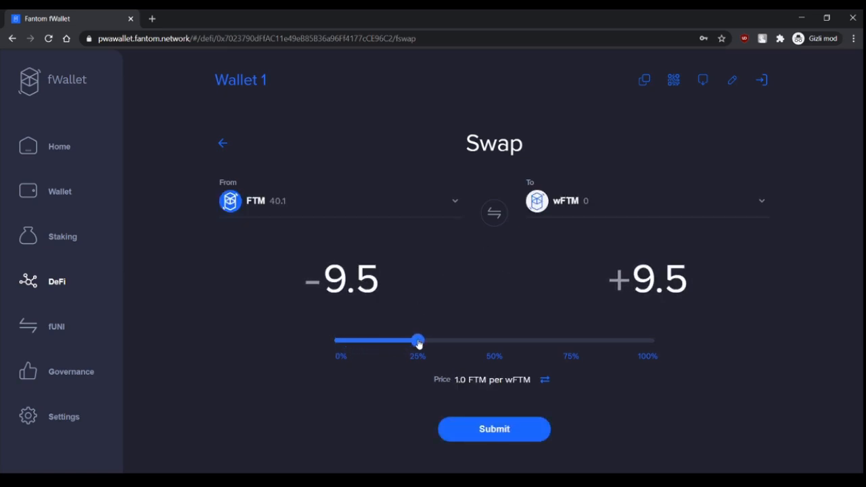
left_click_drag(417, 341, 422, 341)
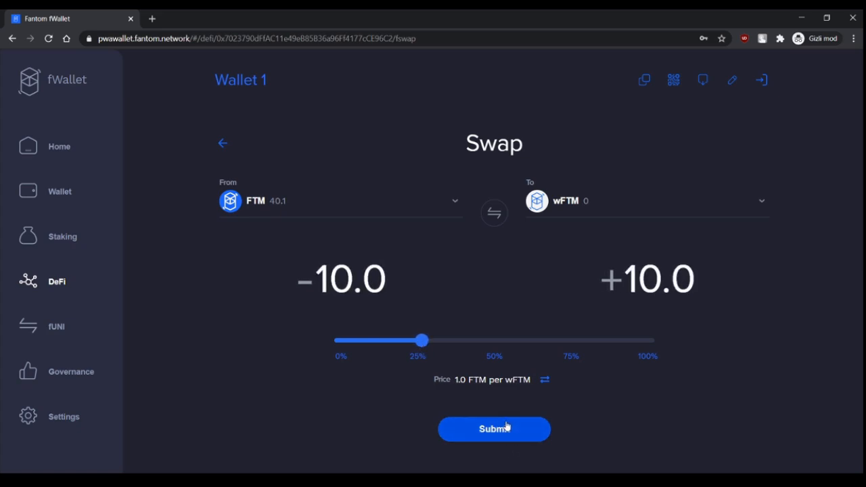
- Confirm and authorize the 10 FTM to wFTM trade with the wallet password
left_click(494, 429)
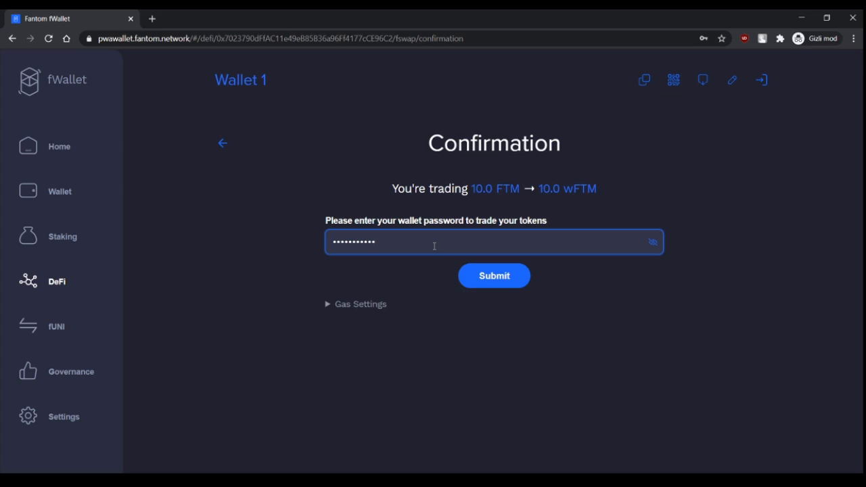
left_click(494, 276)
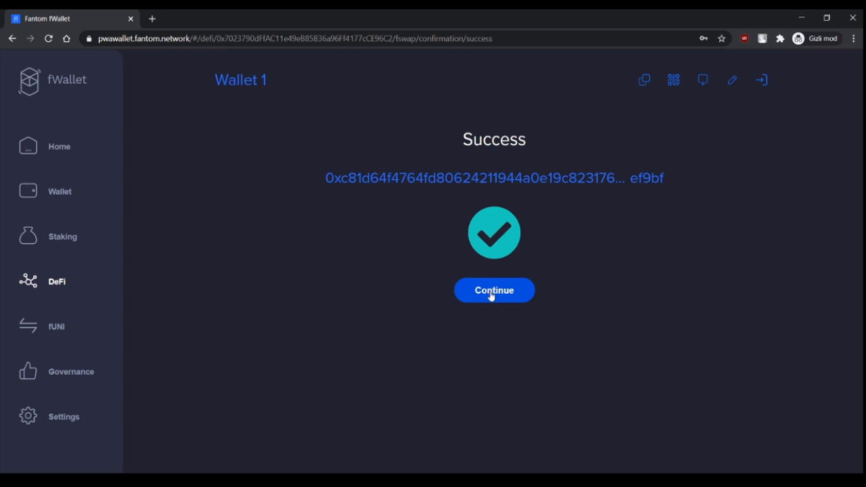
left_click(494, 290)
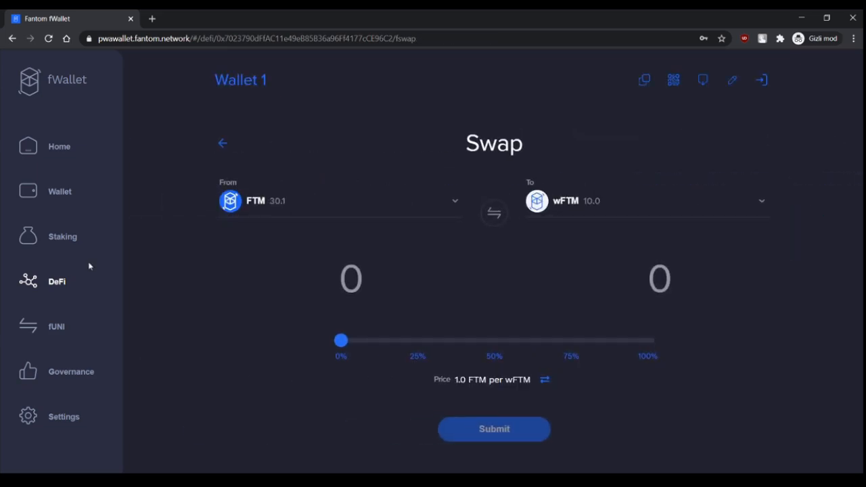
- In fMint, begin locking collateral with the slider at the full 10 wFTM balance and submit
left_click(56, 283)
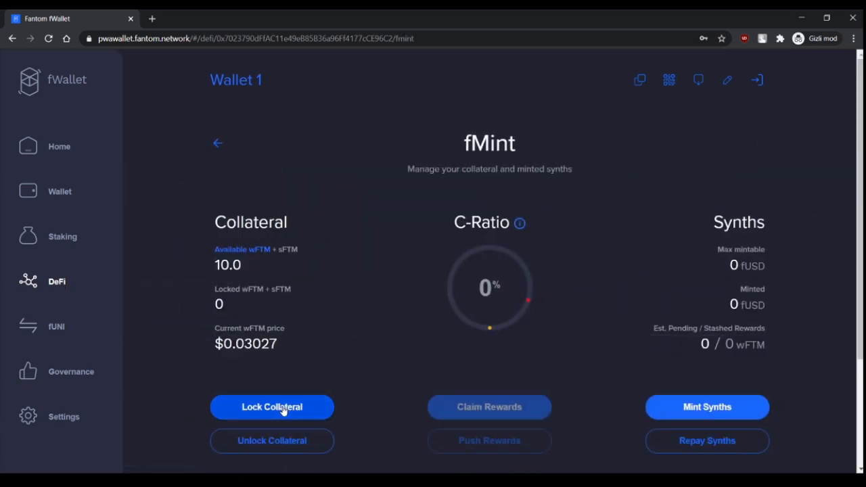
left_click(272, 406)
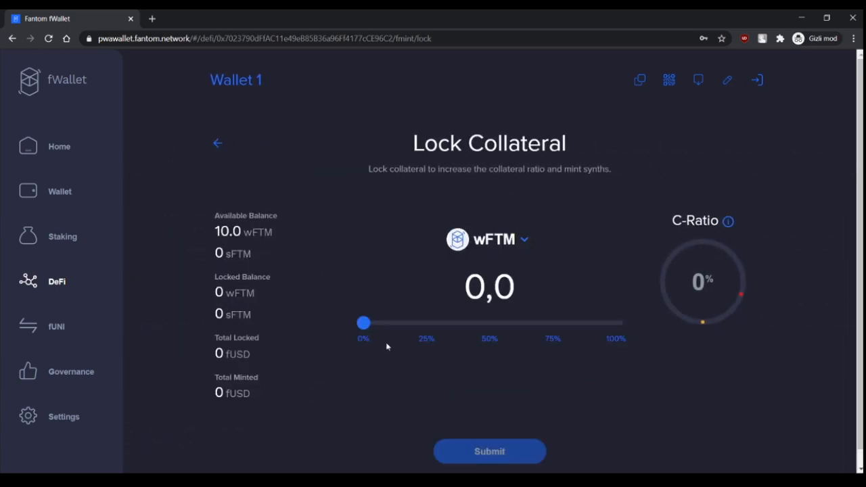
mouse_move(511, 241)
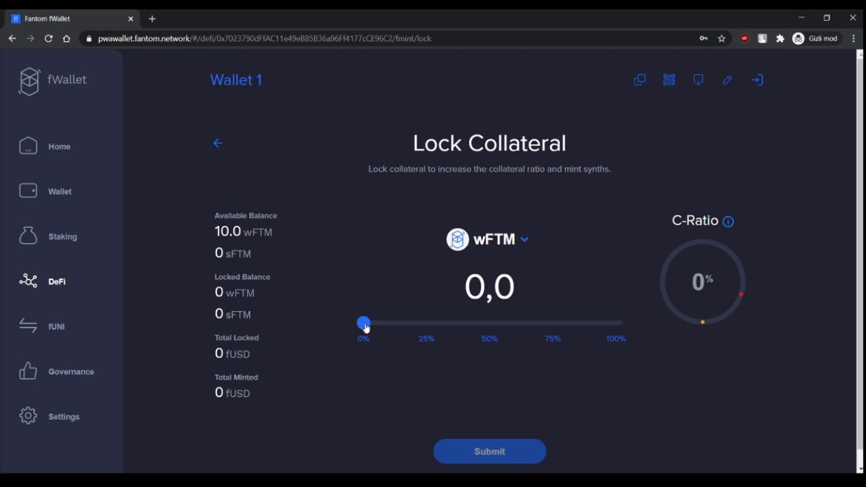
left_click_drag(363, 322, 615, 322)
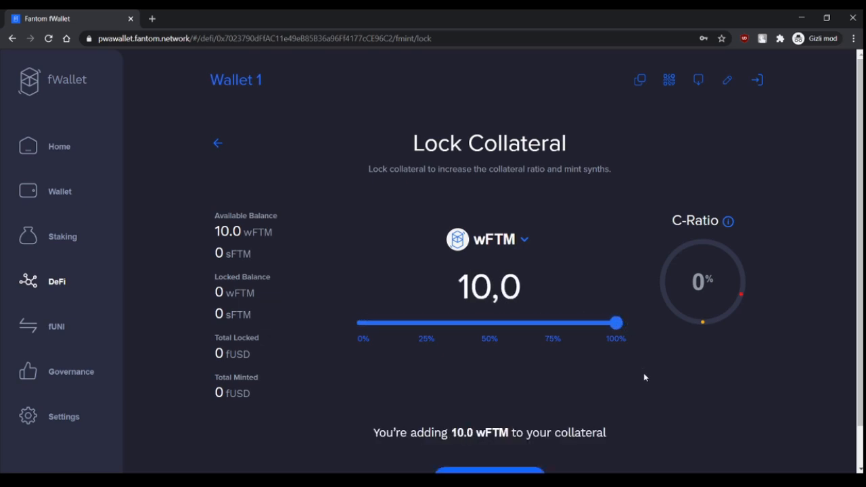
scroll("down", 3)
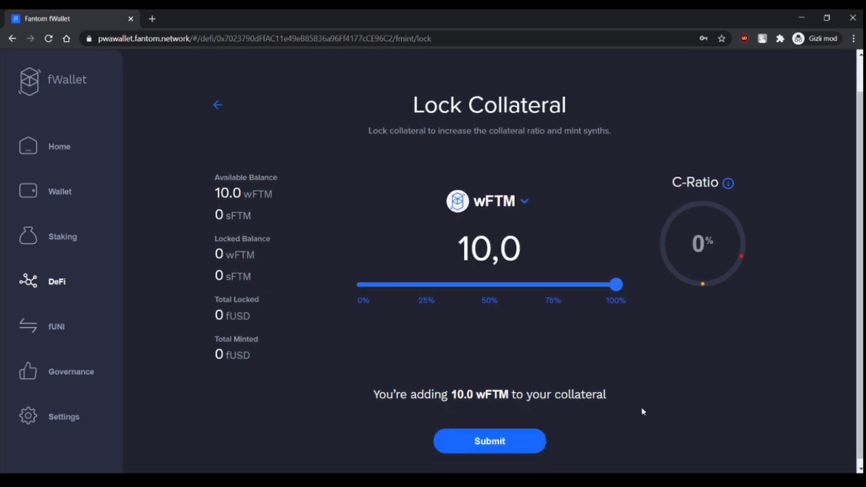
left_click(490, 441)
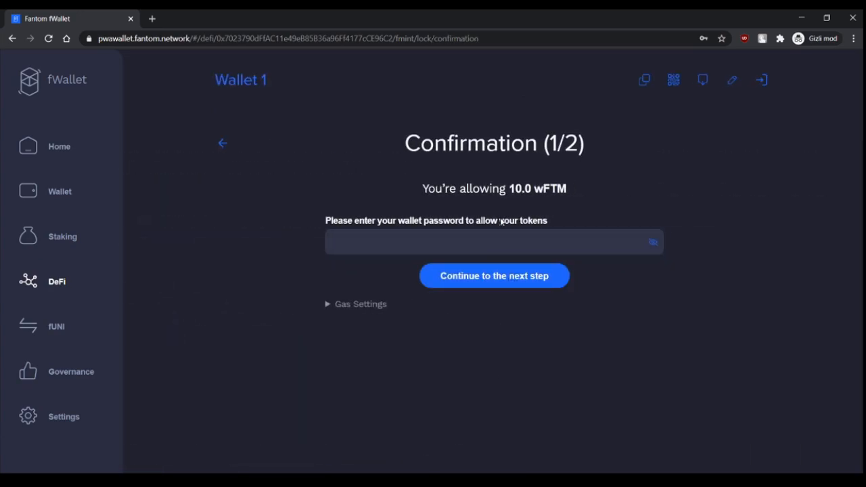
- Approve the 10 wFTM allowance, confirm adding it to collateral, and return to DeFi
left_click(498, 241)
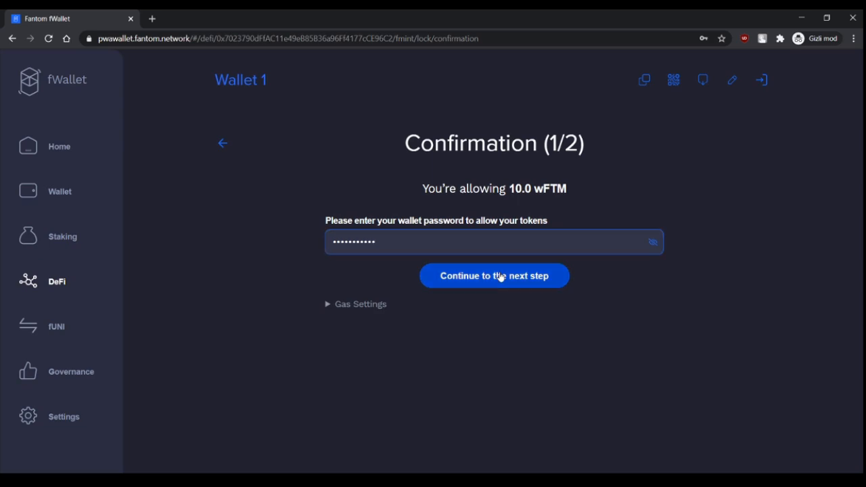
left_click(494, 276)
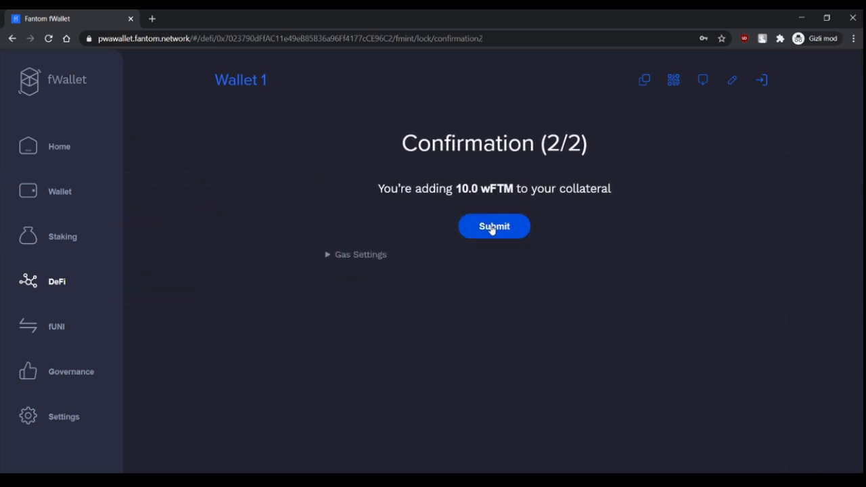
left_click(494, 226)
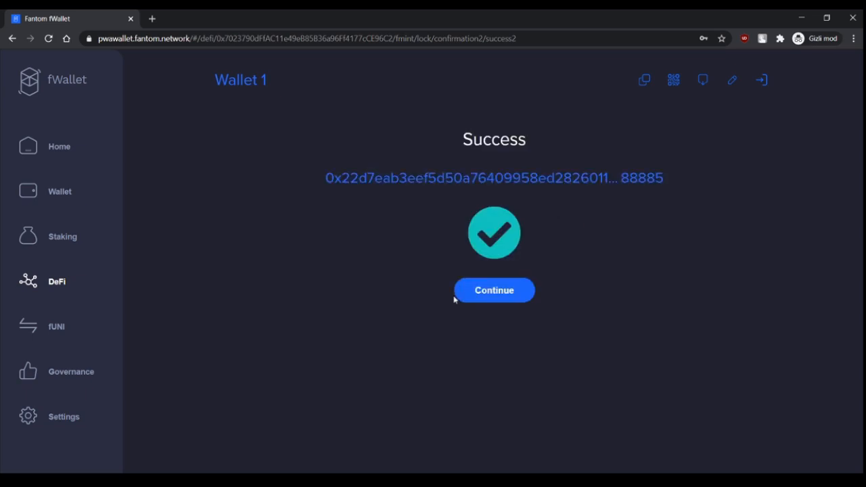
left_click(493, 290)
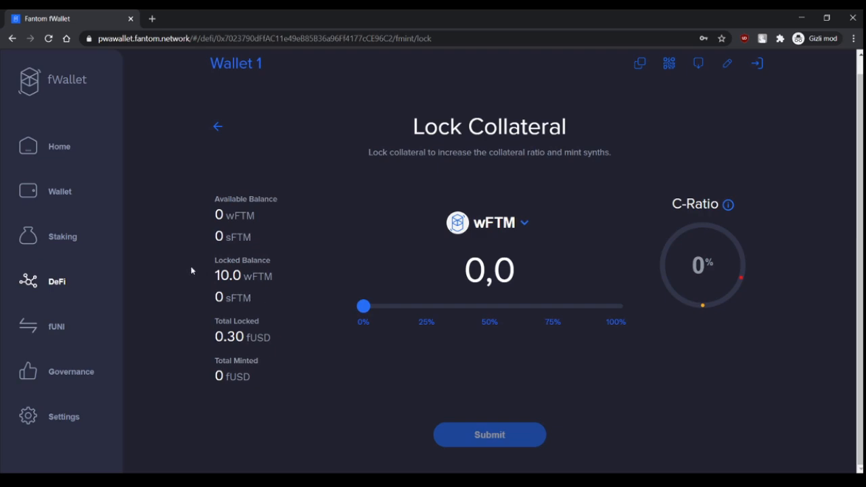
mouse_move(80, 248)
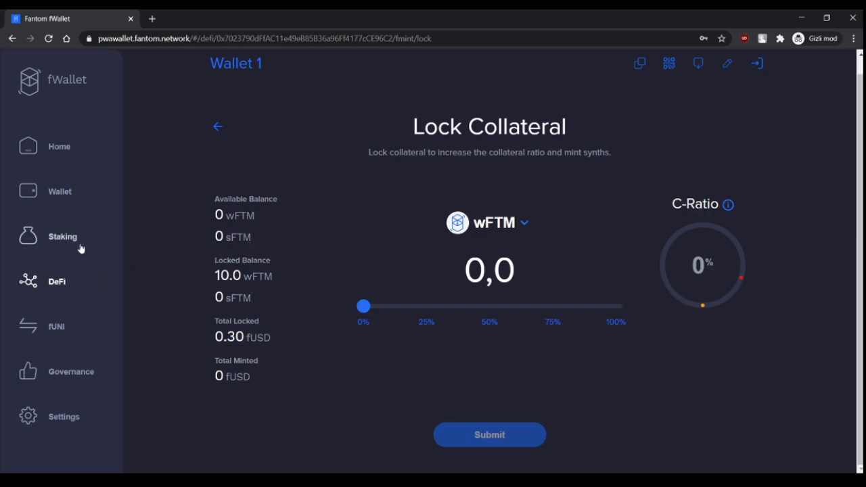
left_click(217, 127)
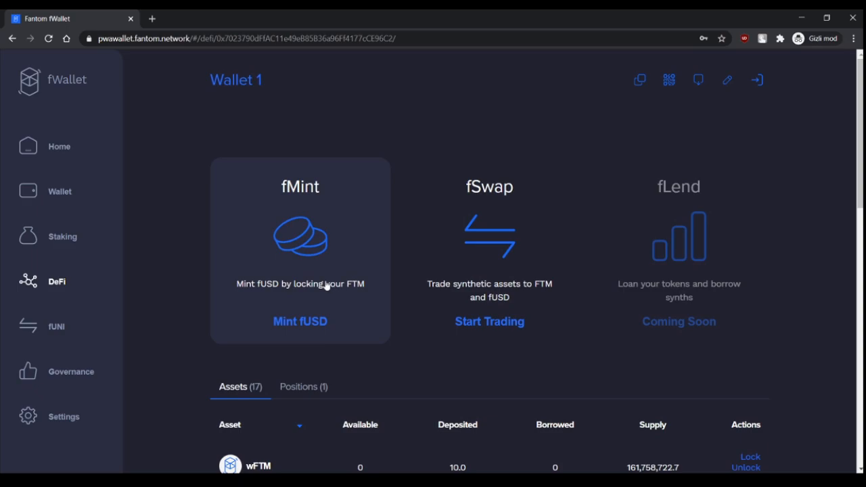
- Open Mint Synths in fMint and set the fUSD amount to about 0.05
left_click(301, 322)
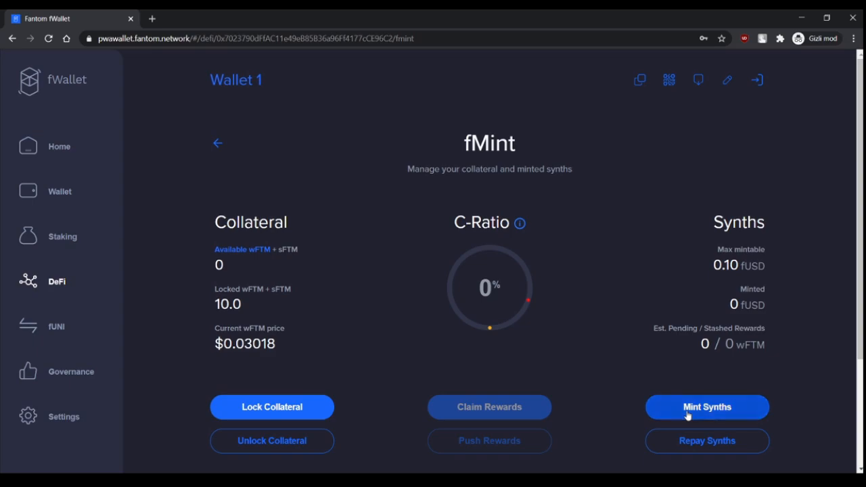
left_click(706, 406)
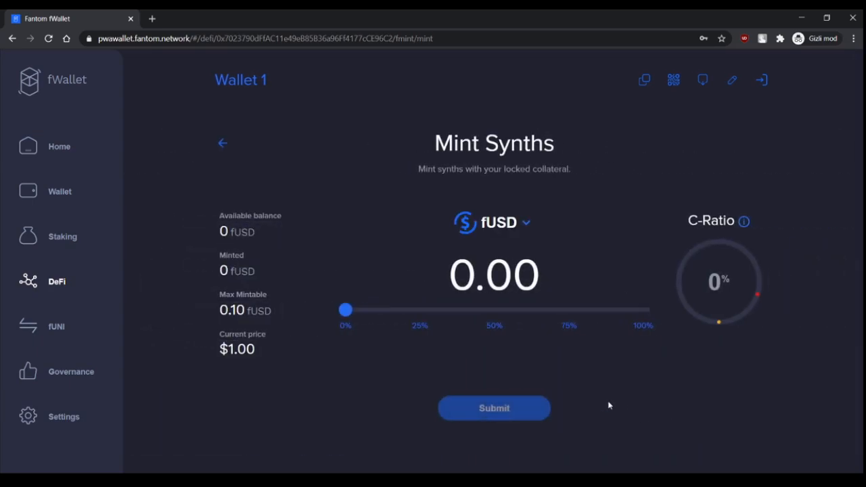
mouse_move(366, 319)
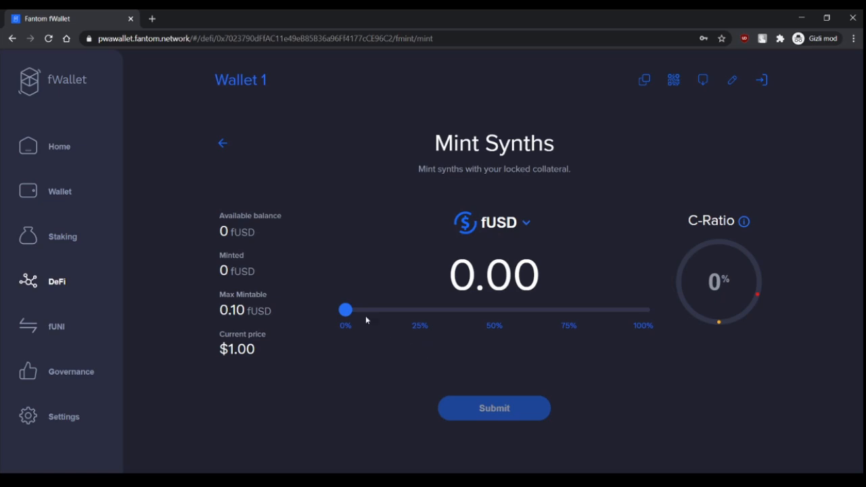
left_click_drag(345, 309, 497, 309)
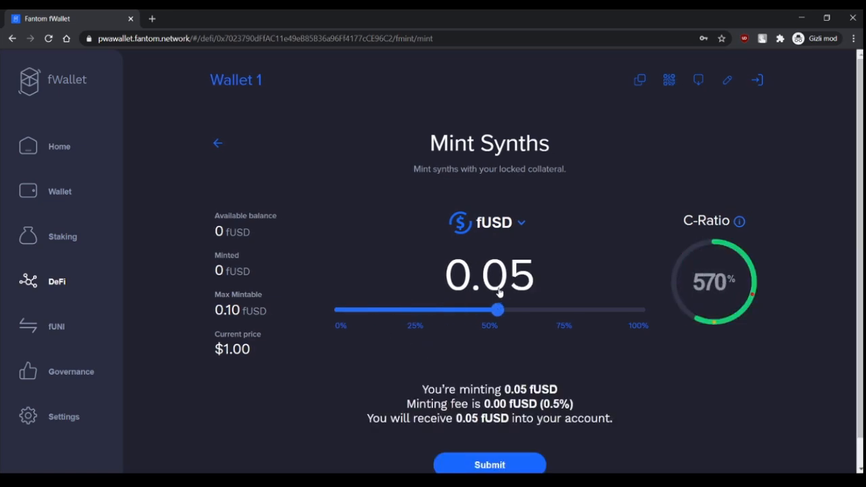
left_click_drag(498, 310, 506, 310)
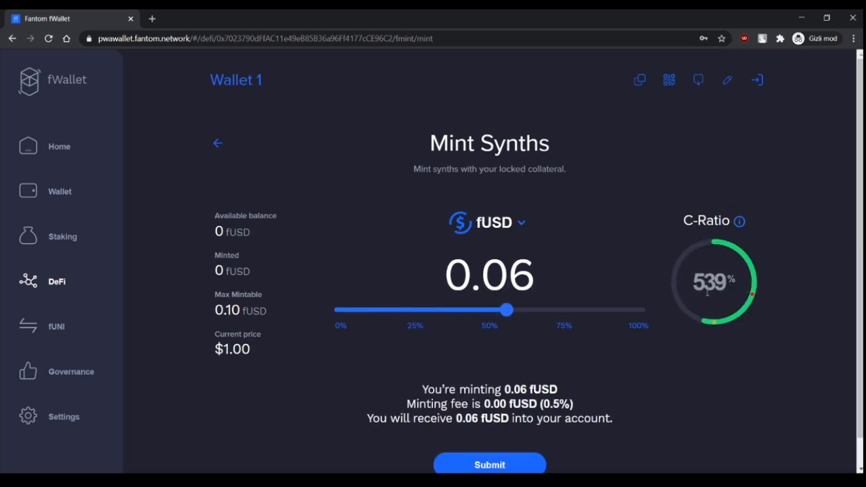
mouse_move(511, 309)
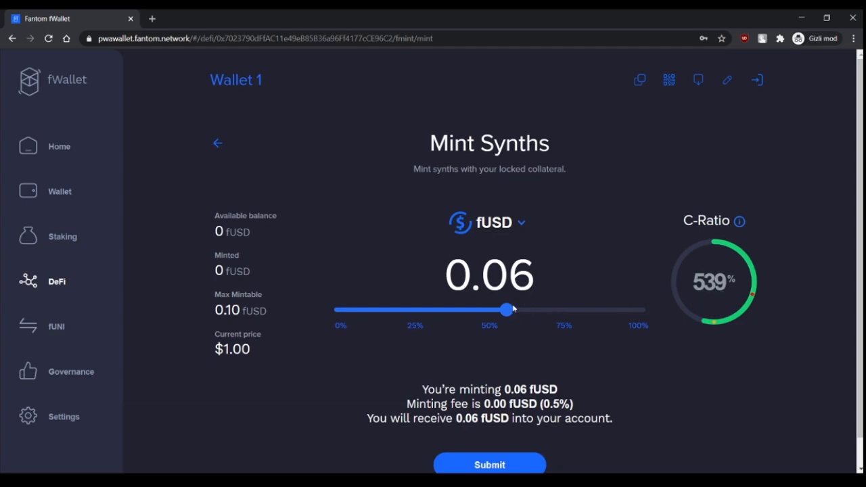
- Adjust the mint slider between 0.10 and 0.09 fUSD, settling back at 0.05 fUSD (554% C-ratio)
left_click_drag(506, 309, 639, 308)
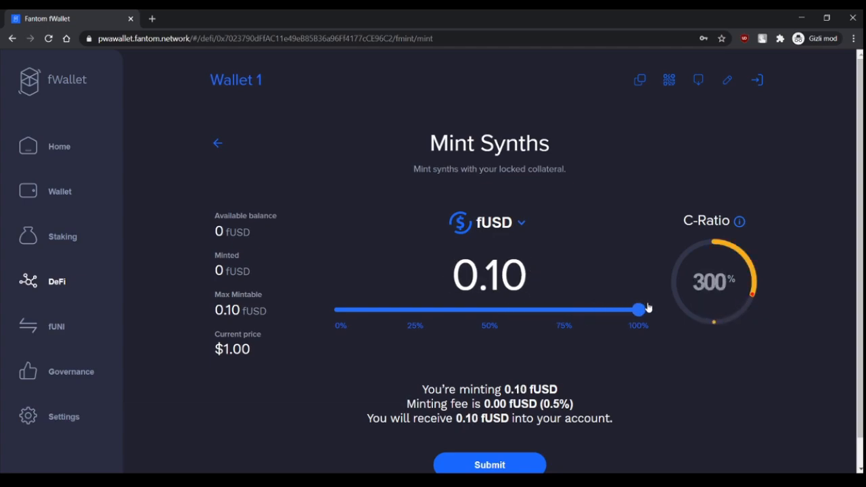
left_click_drag(639, 308, 620, 309)
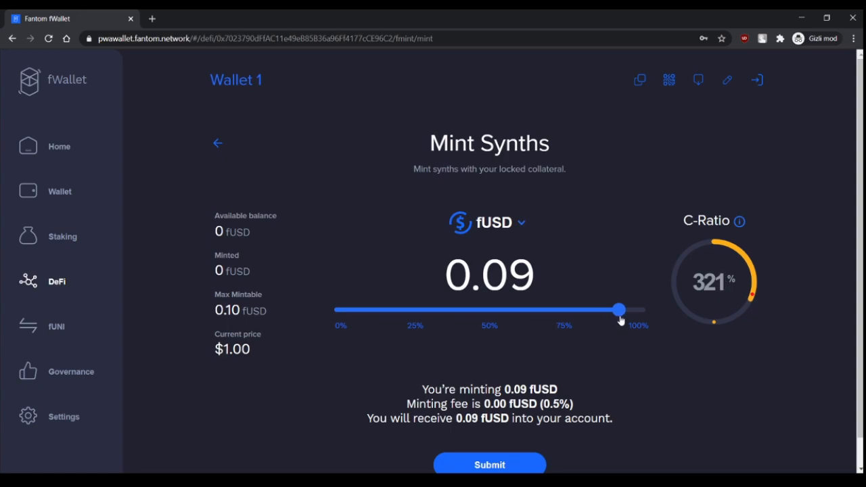
left_click_drag(619, 310, 641, 310)
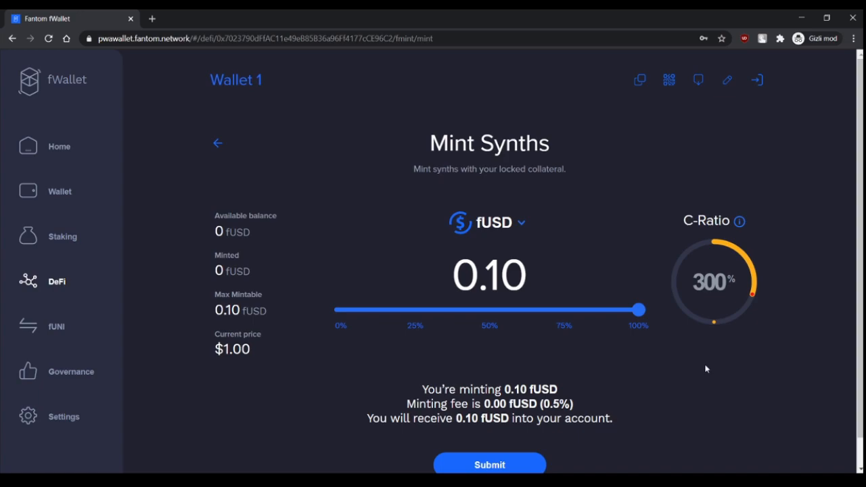
mouse_move(644, 369)
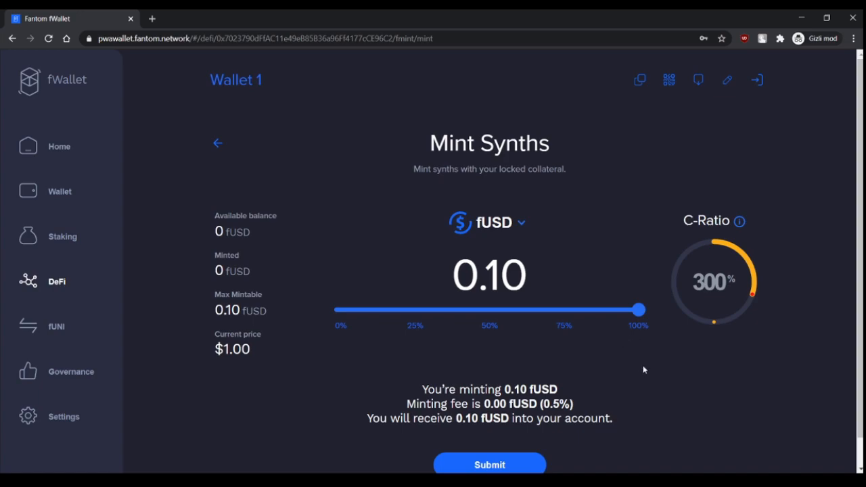
mouse_move(312, 406)
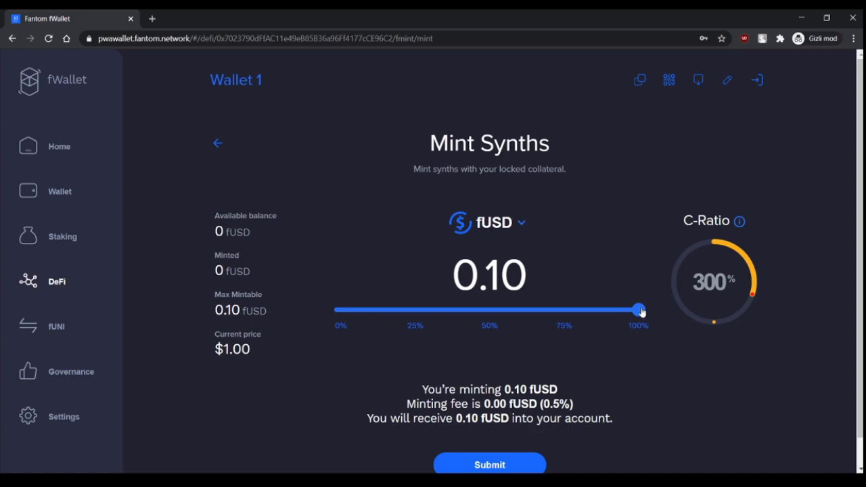
left_click_drag(639, 310, 498, 310)
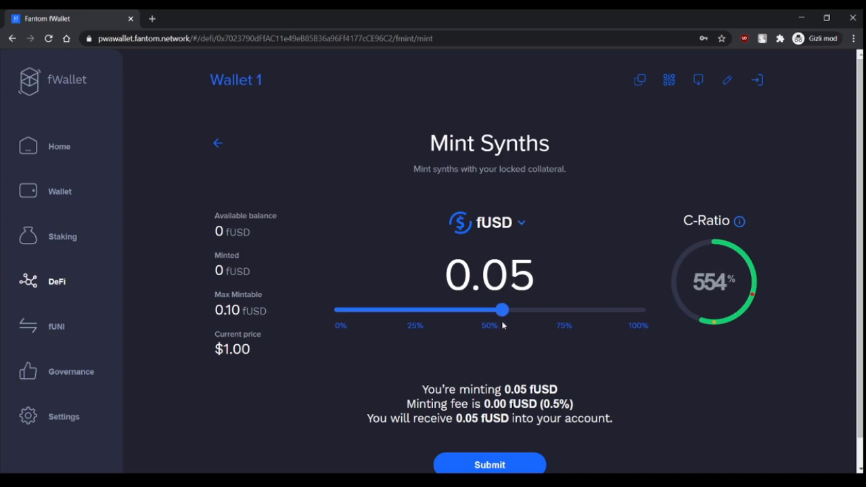
mouse_move(504, 324)
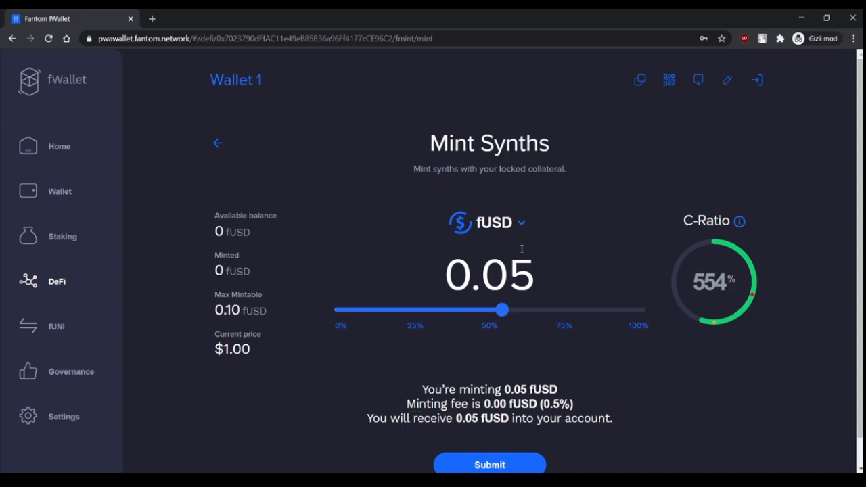
scroll("down", 3)
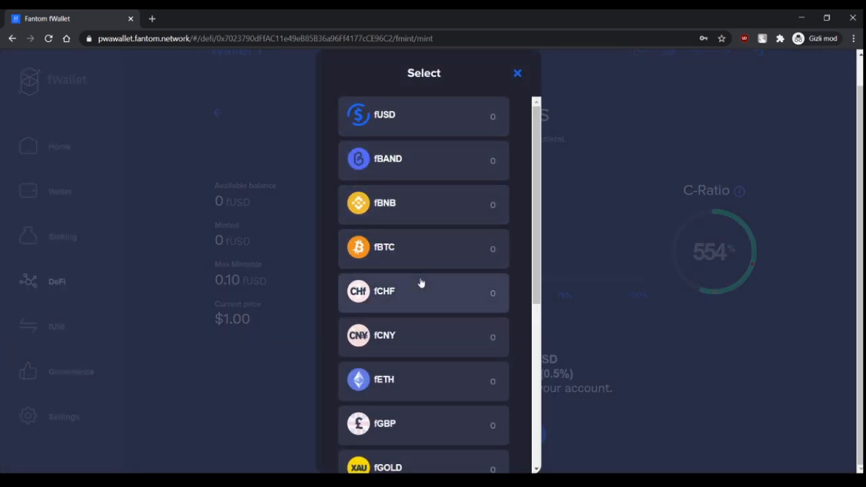
mouse_move(417, 173)
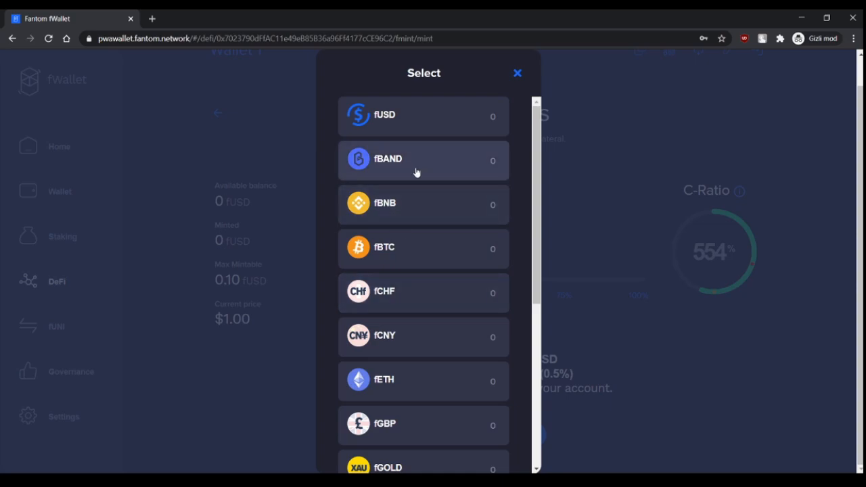
mouse_move(412, 228)
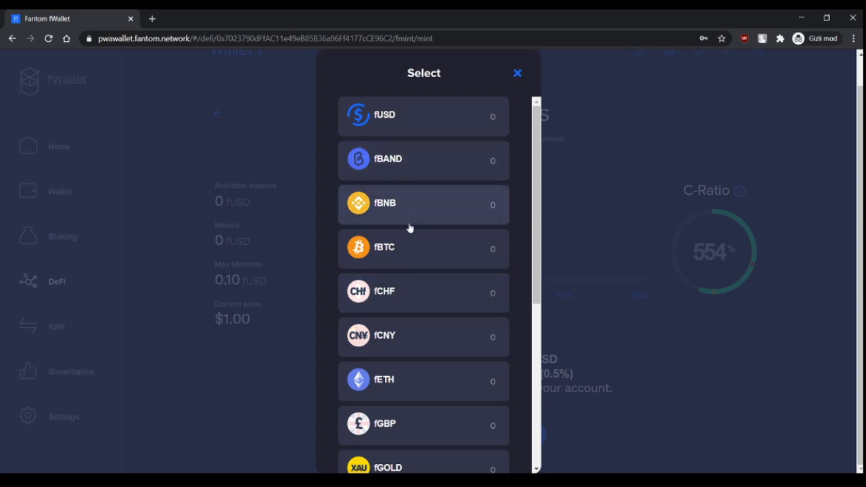
scroll("down", 3)
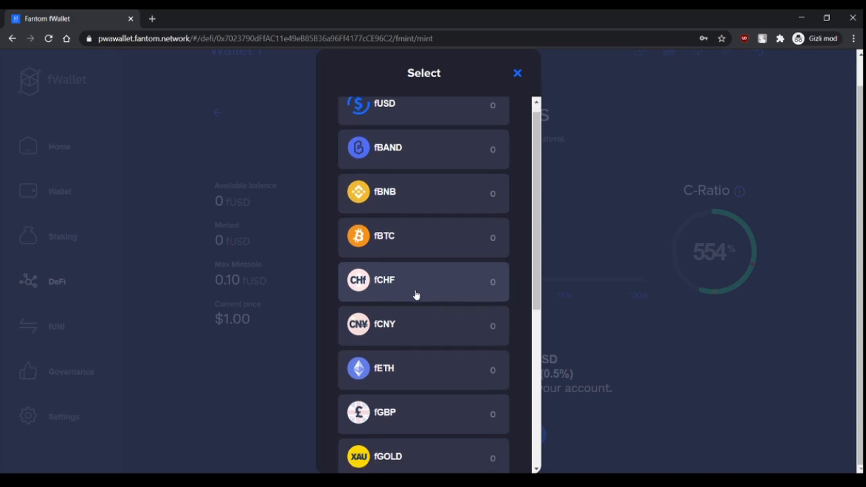
scroll("down", 3)
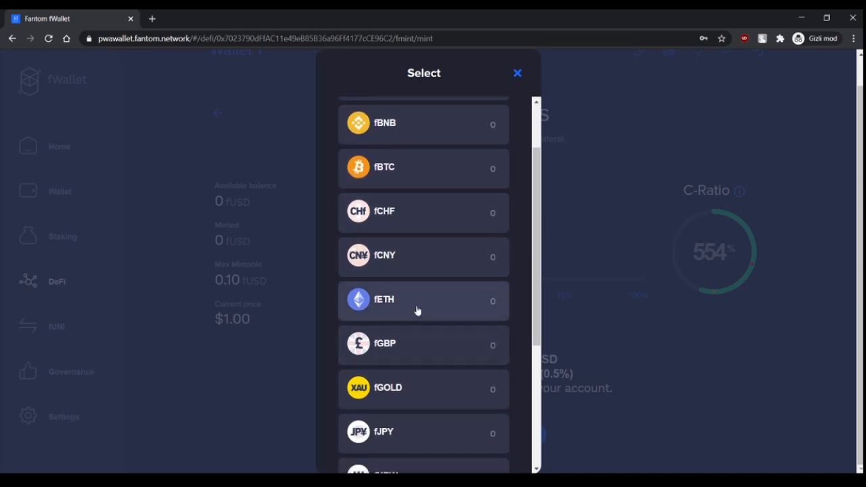
scroll("down", 3)
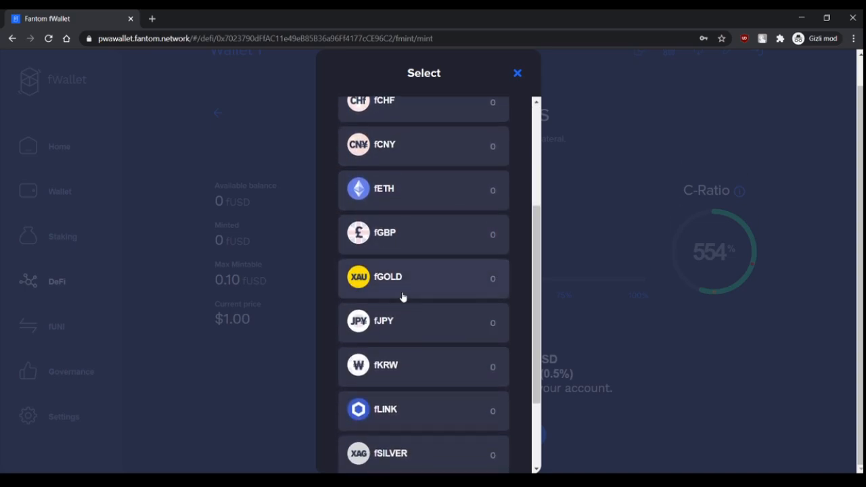
scroll("down", 3)
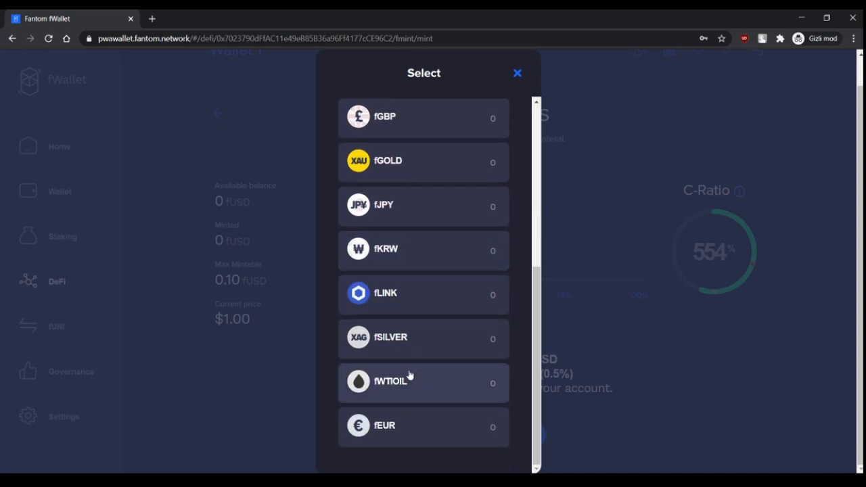
mouse_move(644, 377)
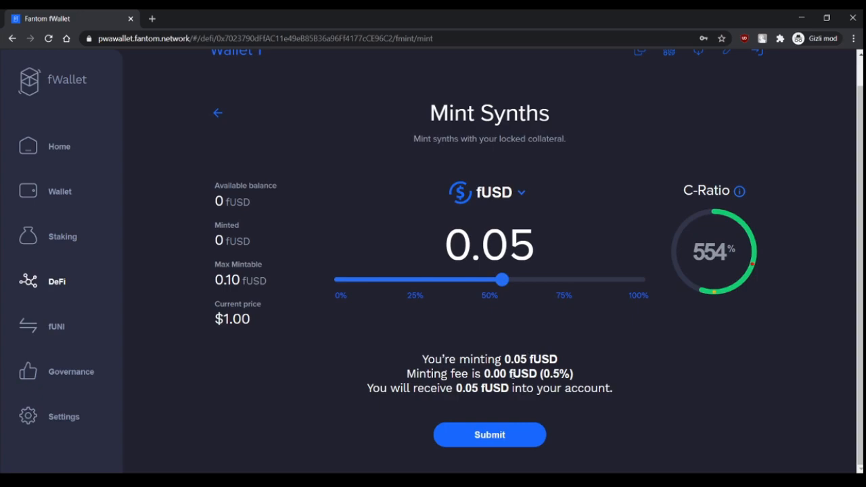
- Submit the 0.05 fUSD mint with the wallet password, leaving the C-ratio at 552%
left_click(490, 435)
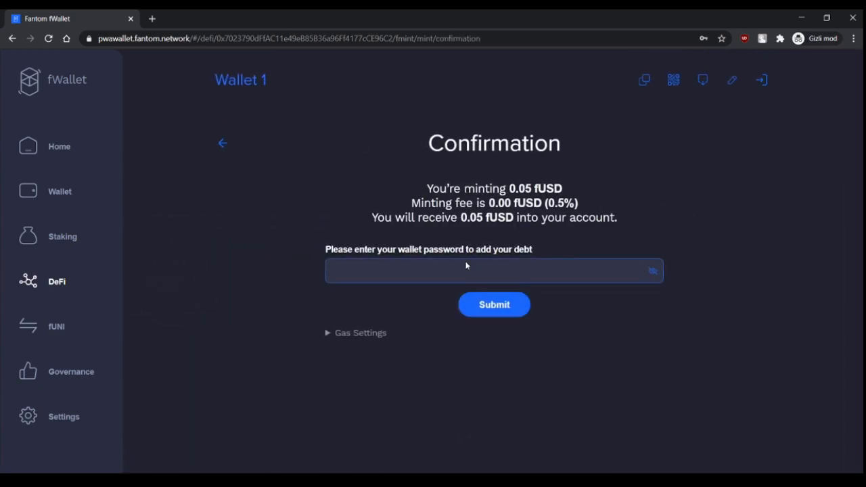
type("•••••")
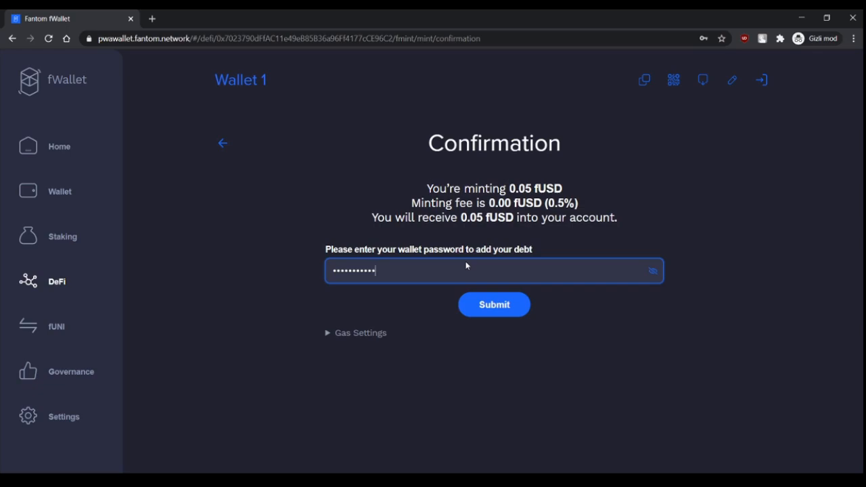
left_click(494, 303)
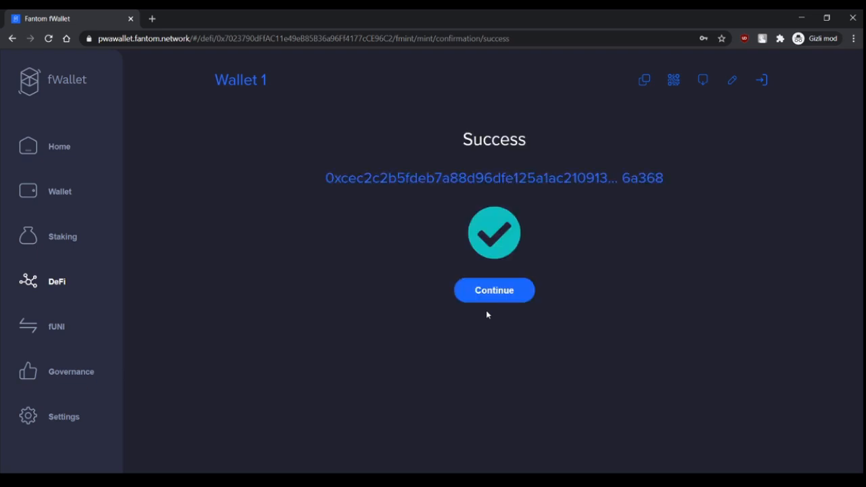
left_click(494, 290)
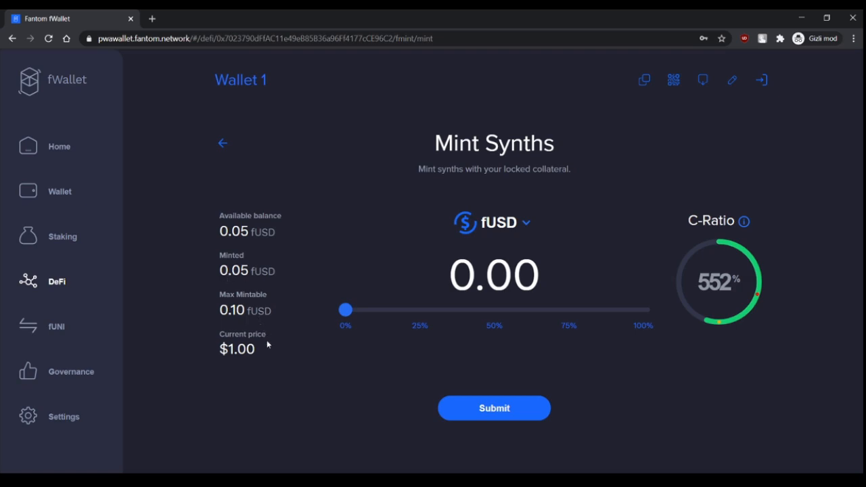
mouse_move(186, 314)
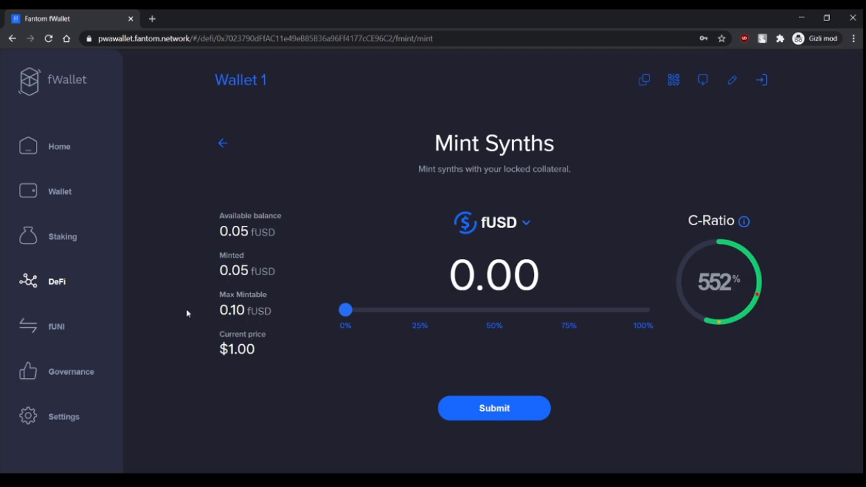
left_click(55, 326)
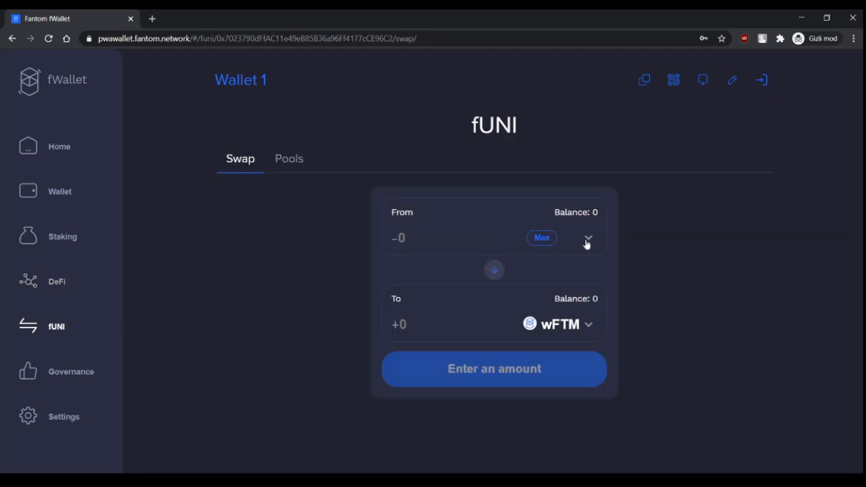
- In fUNI Swap choose fUSD, fill the Max 0.05 balance, and start the swap to wFTM
left_click(587, 238)
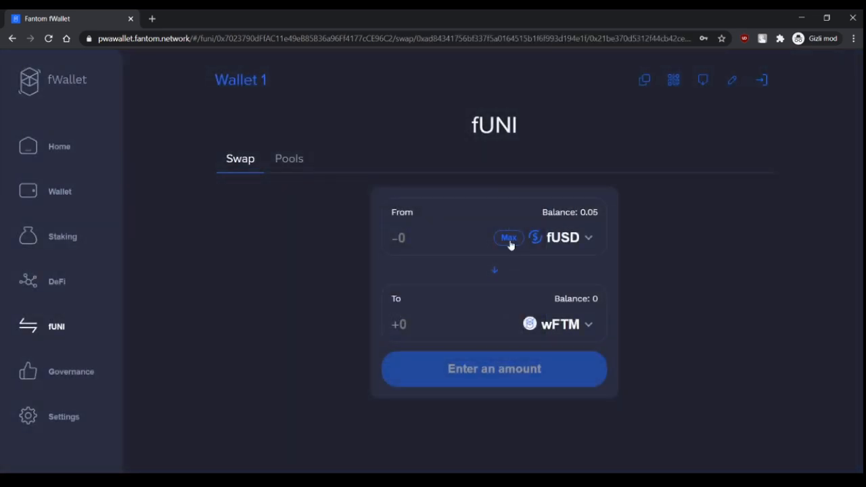
left_click(509, 238)
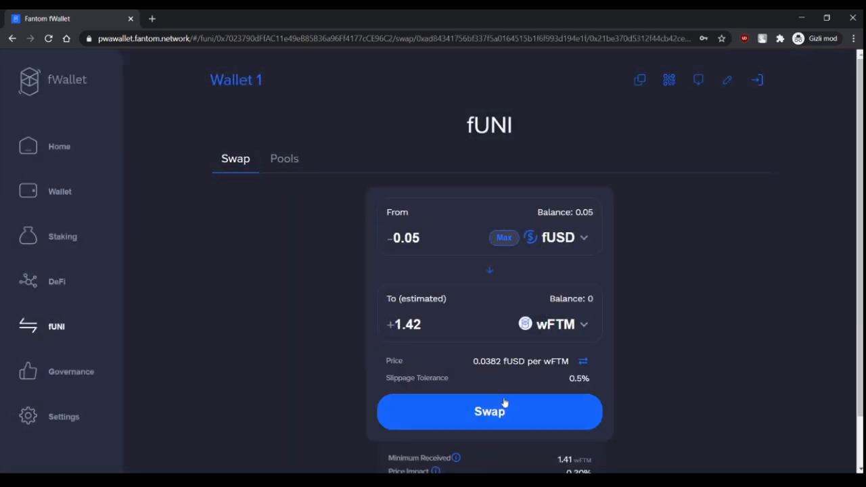
left_click(490, 411)
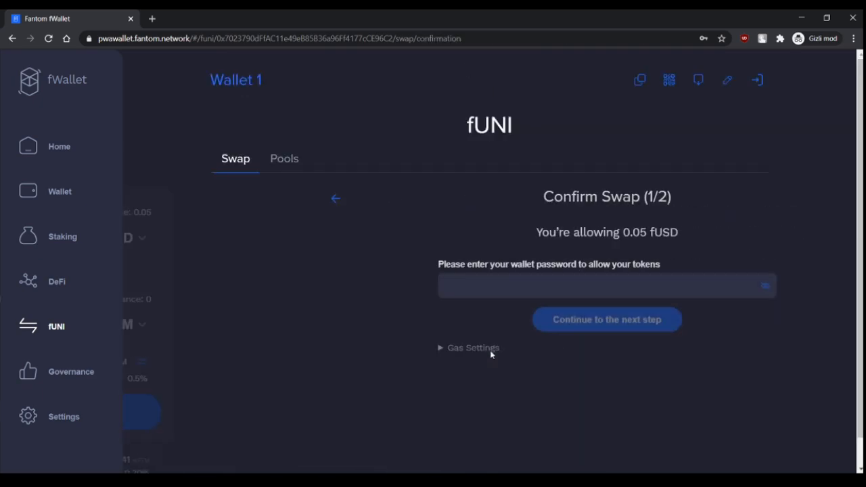
left_click(494, 286)
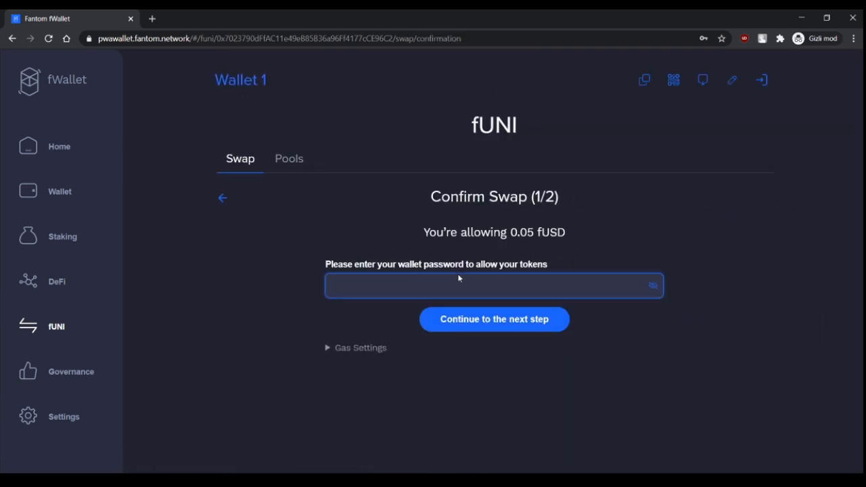
type("password")
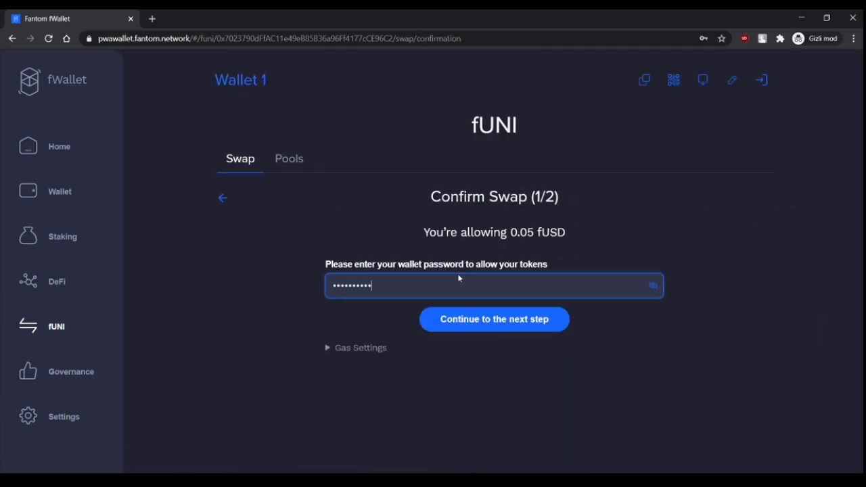
- Approve spending fUSD after a password retry and submit the trade for about 1.42 wFTM
left_click(493, 319)
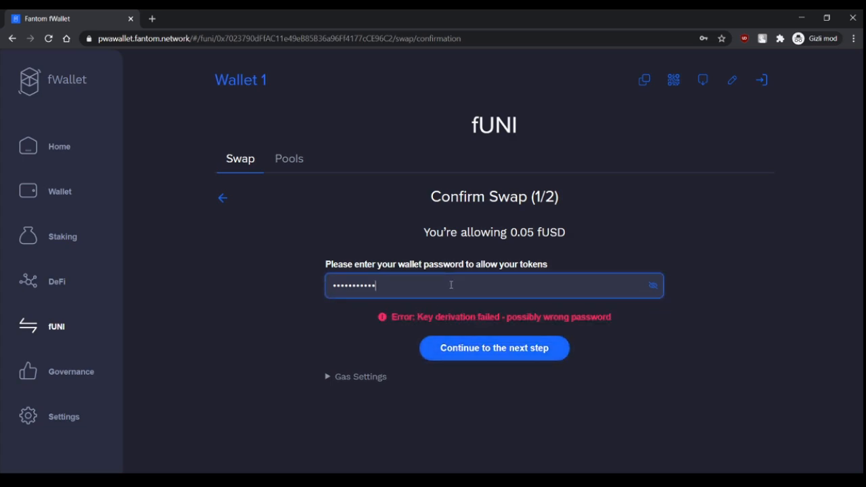
left_click(494, 348)
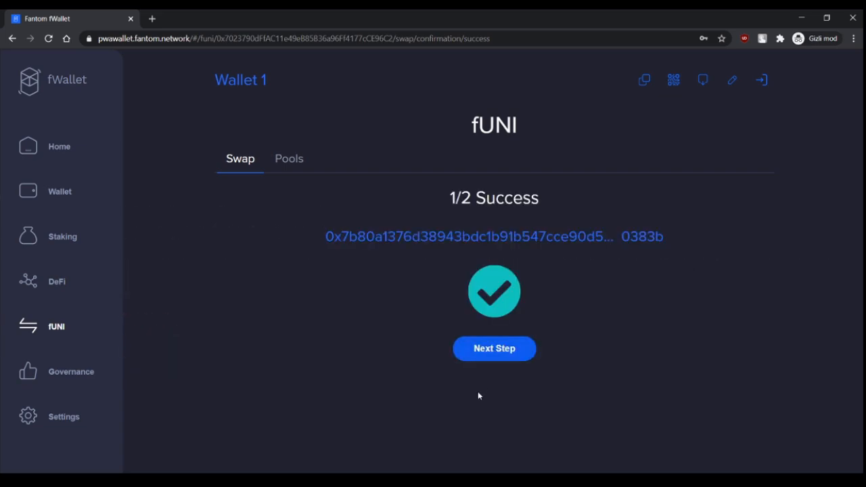
left_click(494, 349)
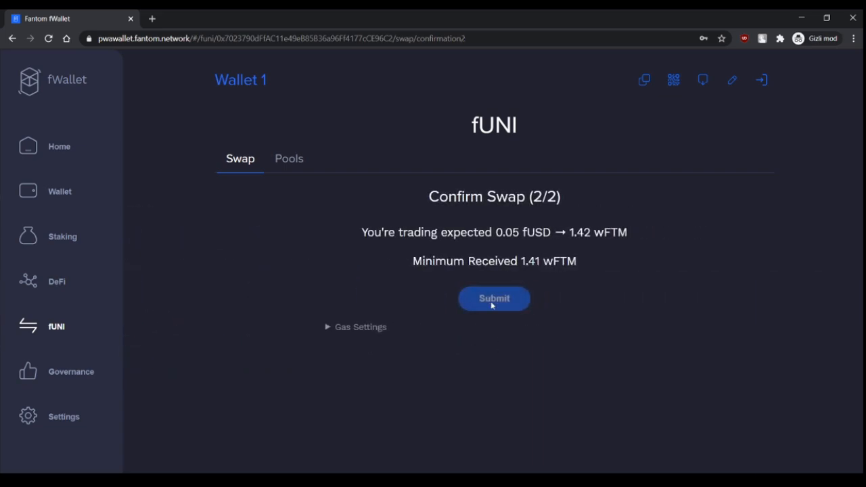
left_click(494, 299)
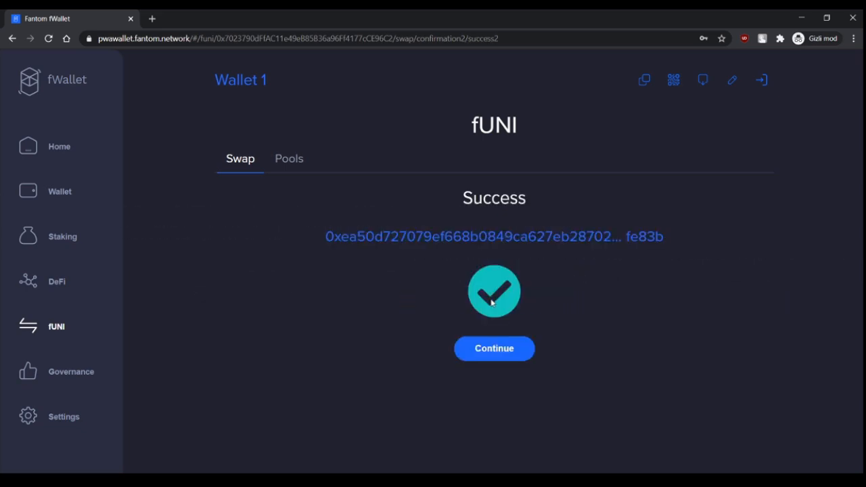
left_click(494, 349)
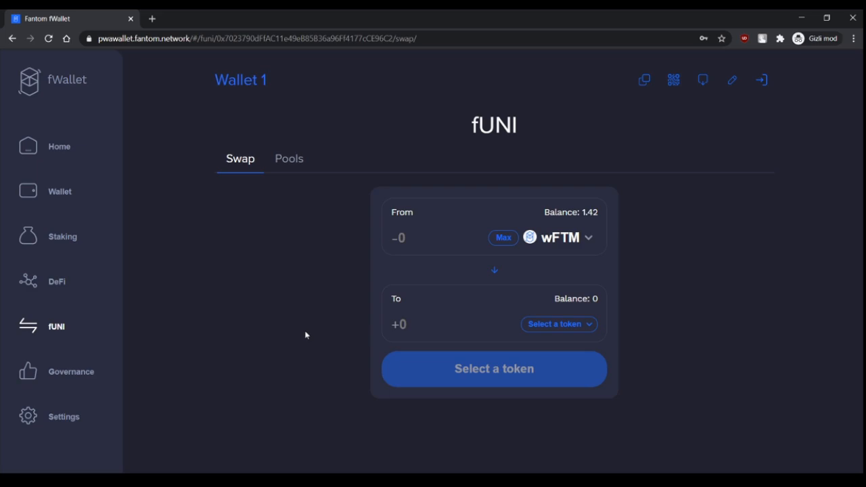
mouse_move(54, 186)
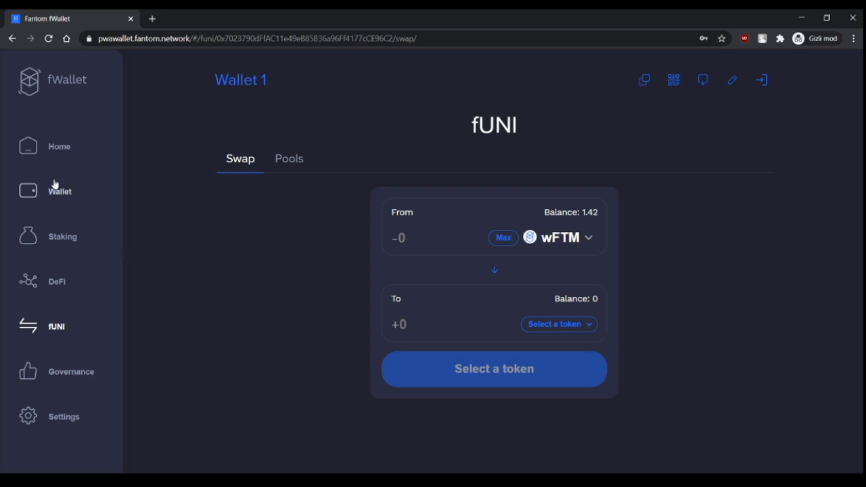
- Visit the FTM to wFTM swap page, then move on to the Staking overview with 60.00 FTM delegated
left_click(60, 191)
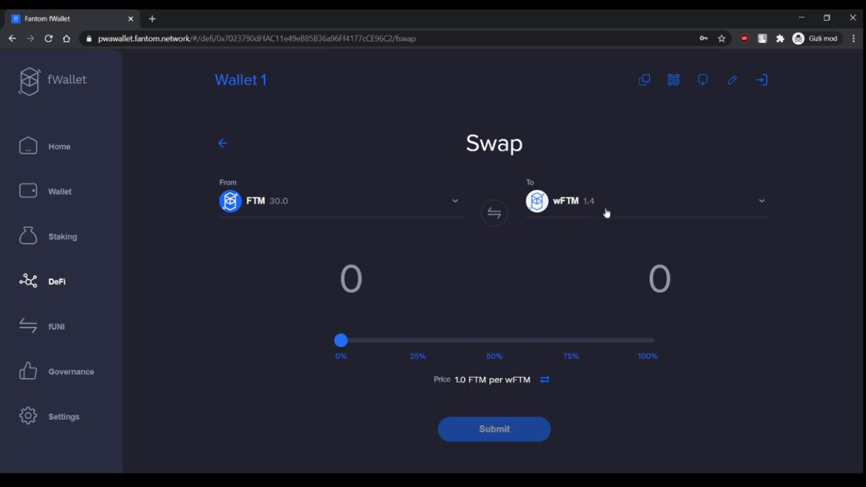
mouse_move(543, 286)
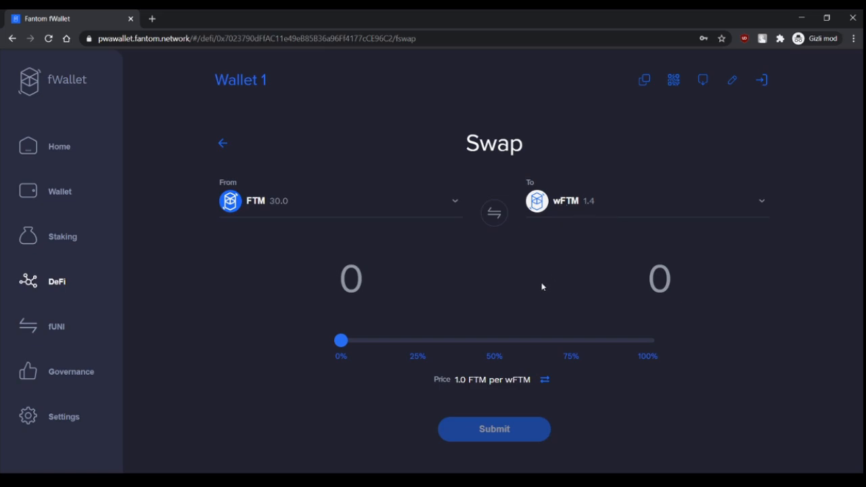
mouse_move(538, 281)
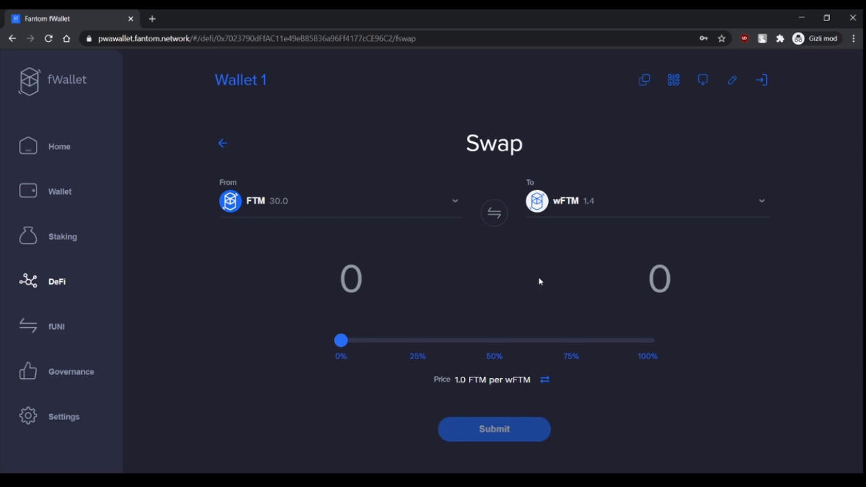
mouse_move(125, 247)
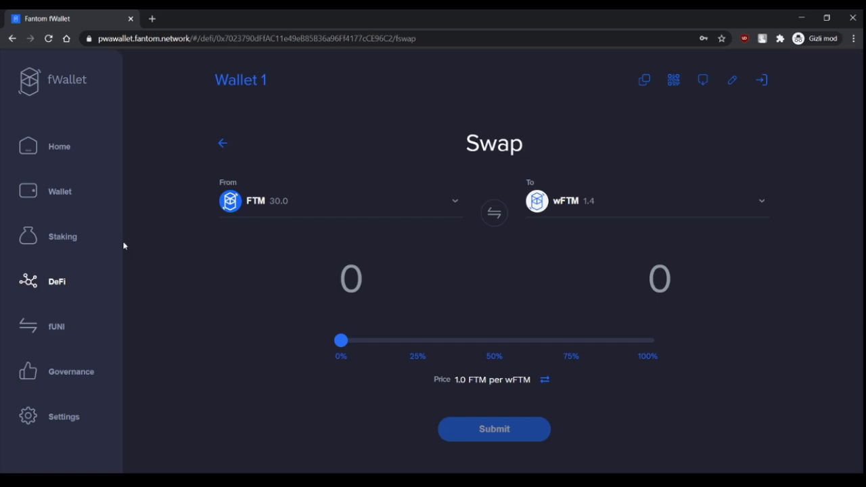
left_click(62, 236)
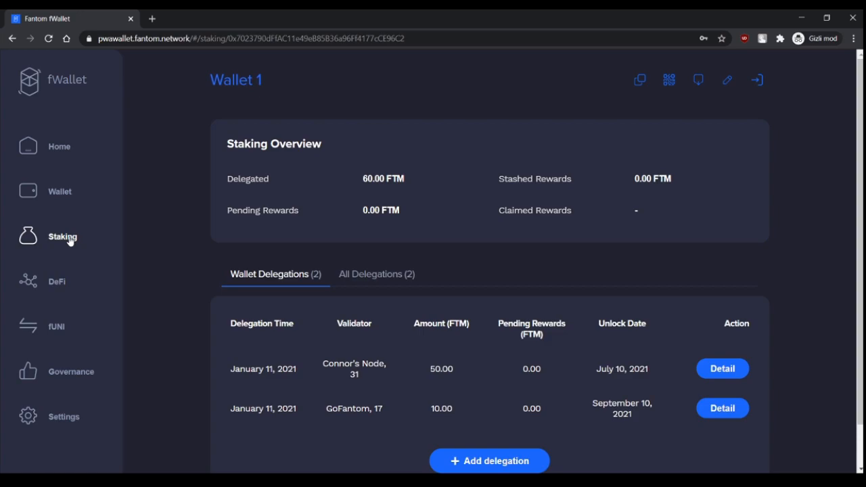
mouse_move(317, 343)
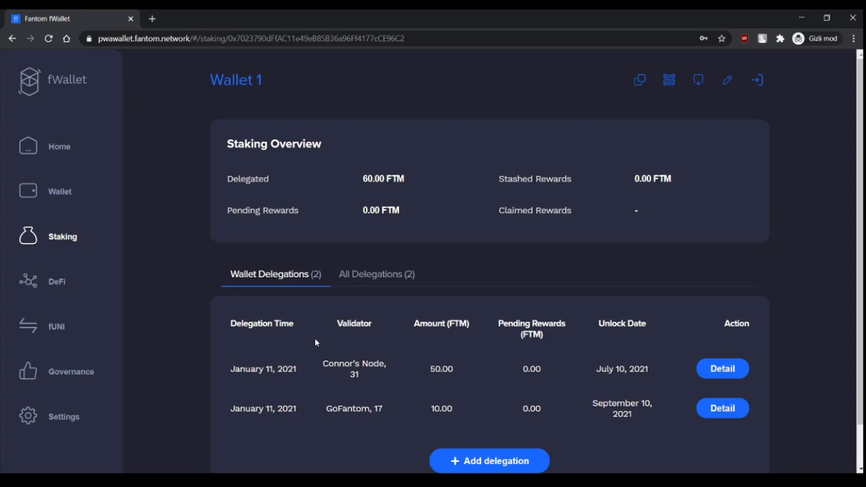
mouse_move(298, 384)
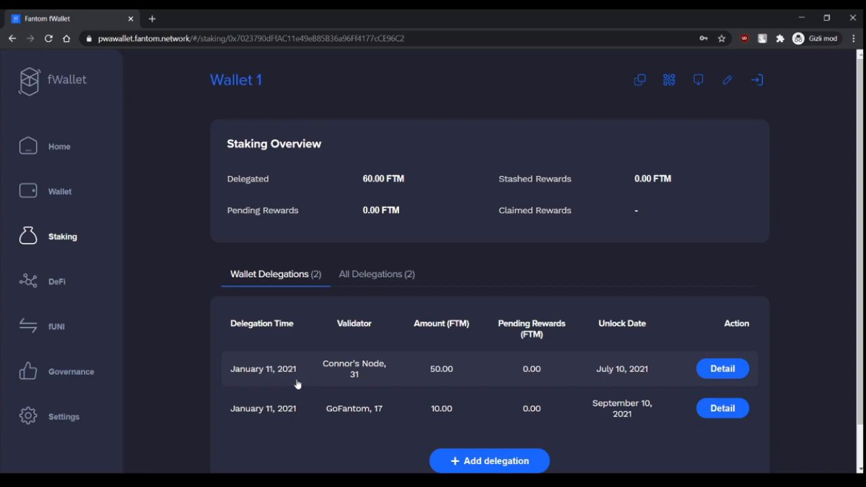
- Start minting 10.00 sFTM from the GoFantom delegation row
scroll("down", 3)
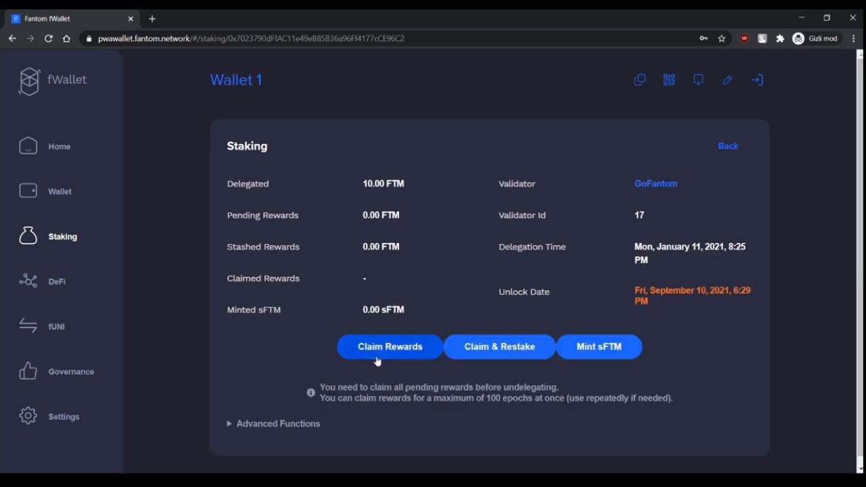
mouse_move(558, 359)
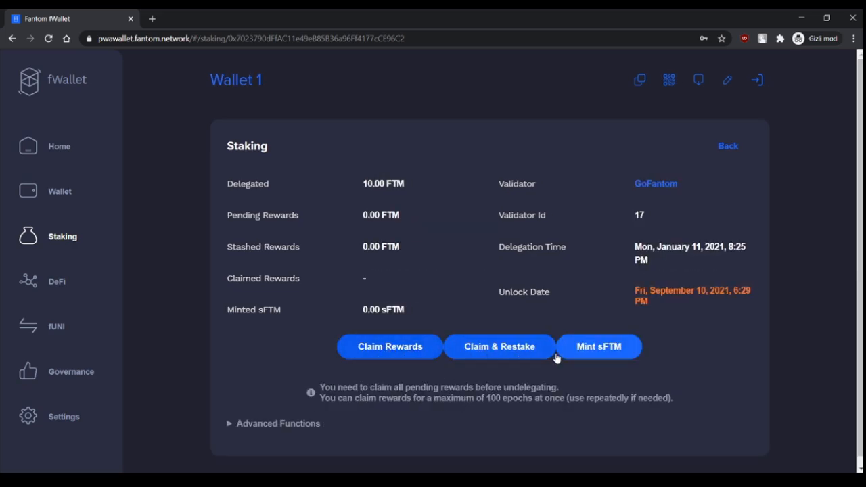
mouse_move(588, 363)
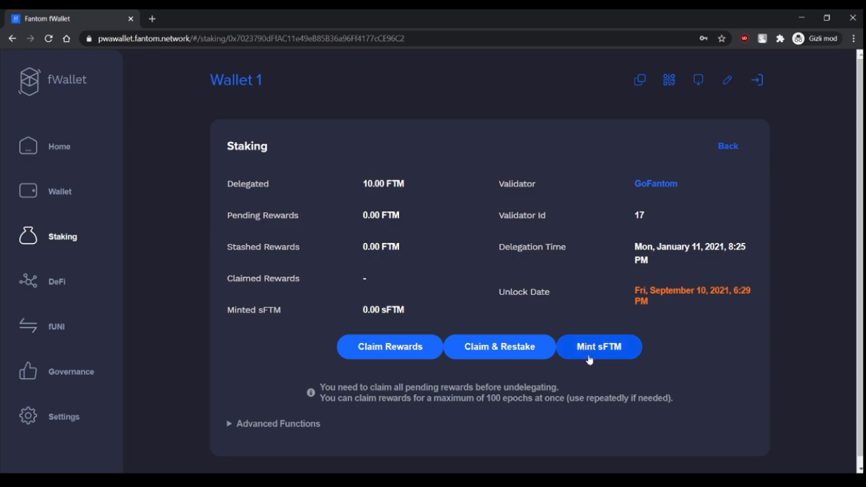
left_click(598, 346)
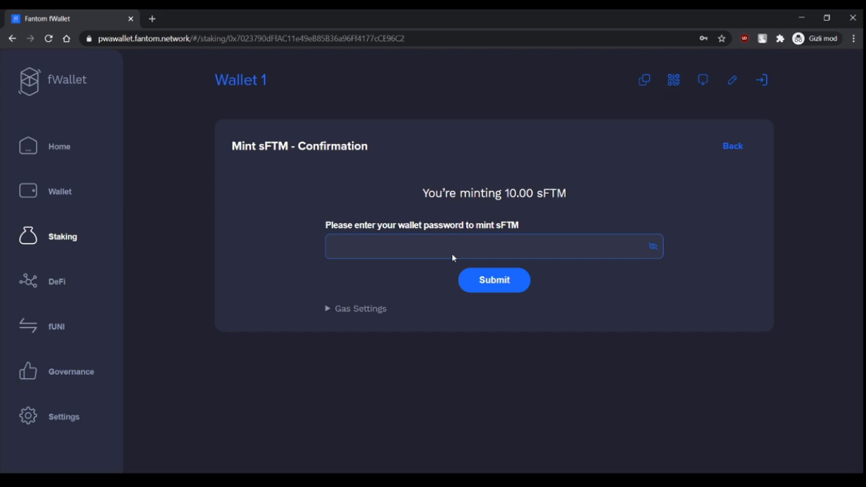
- Confirm the 10.00 sFTM mint with the wallet password, resubmitting after the password error
type("••••••")
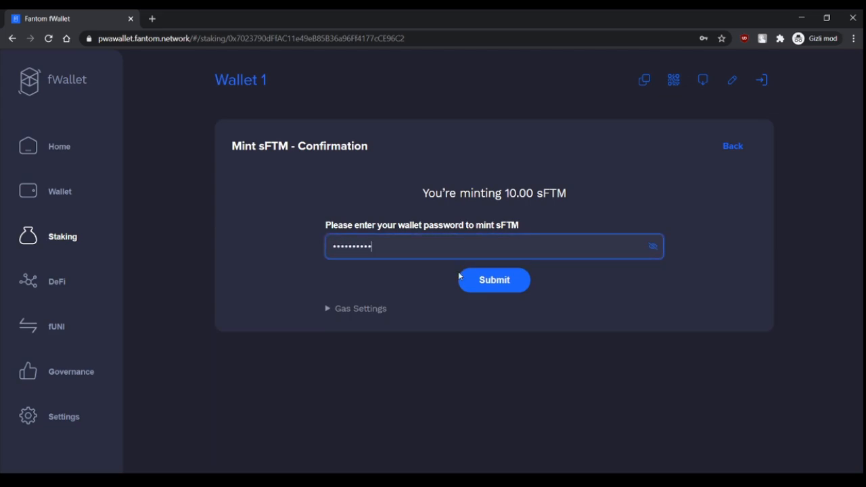
left_click(494, 281)
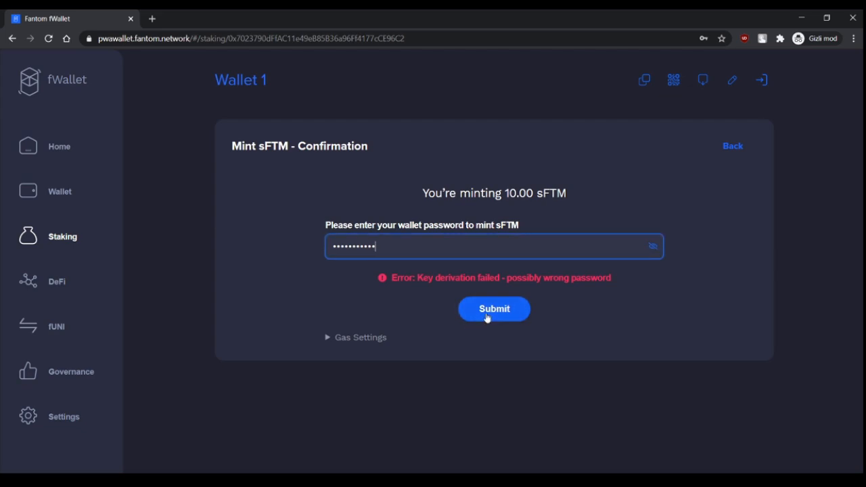
left_click(494, 309)
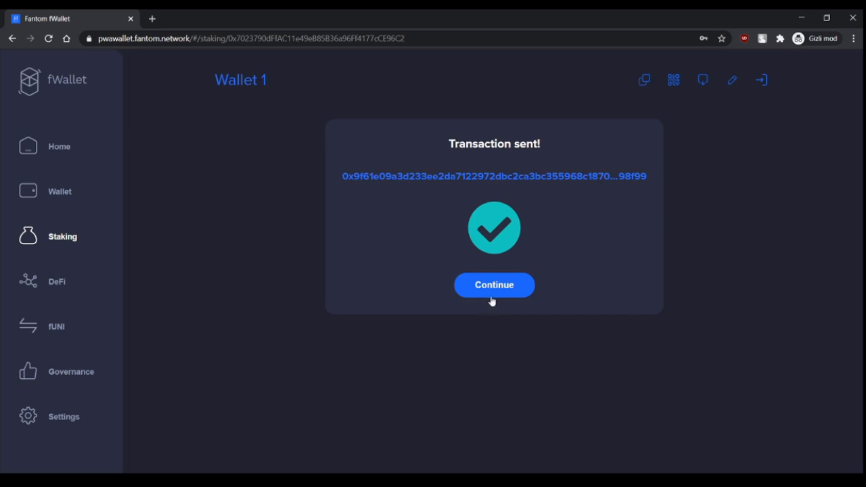
left_click(494, 284)
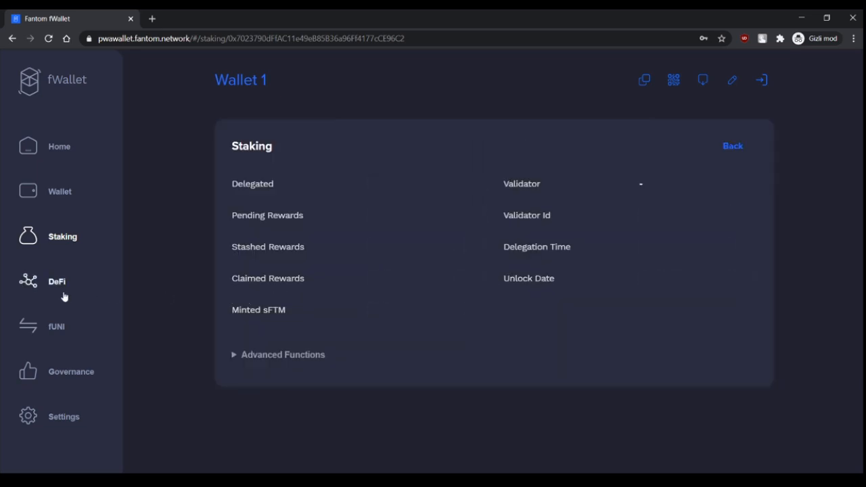
mouse_move(60, 290)
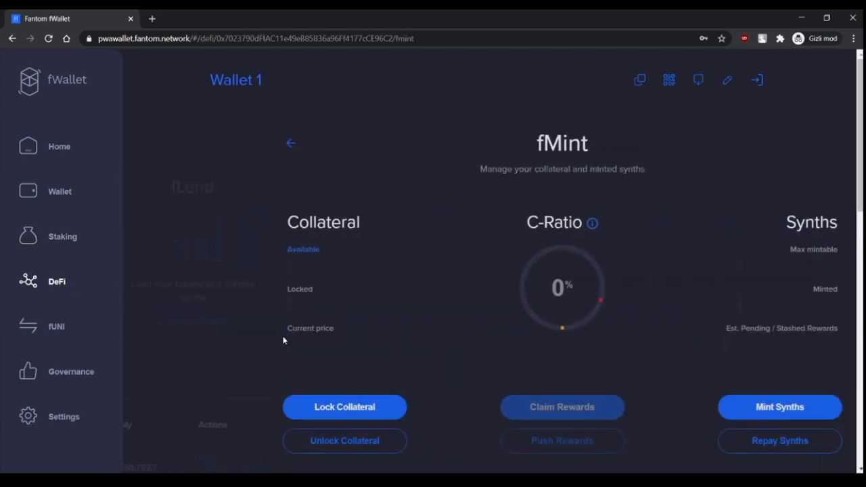
- In fMint Lock Collateral, switch the token to sFTM and set the full 10.0 sFTM
left_click(344, 406)
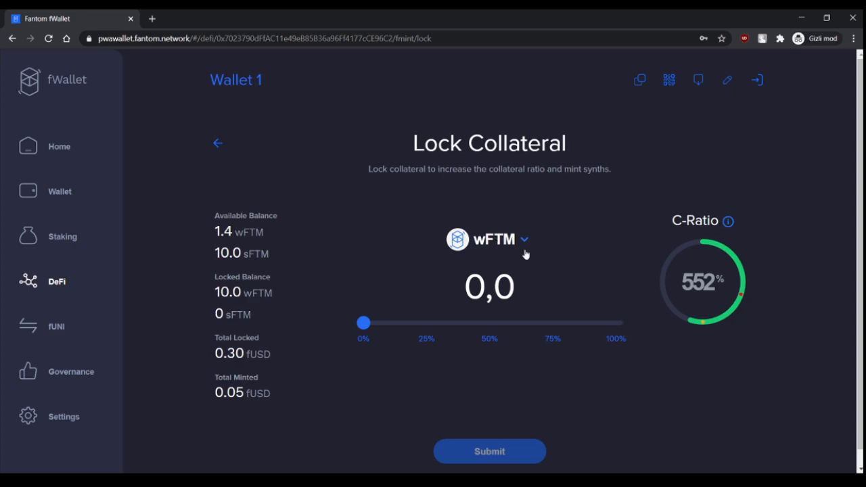
left_click(488, 238)
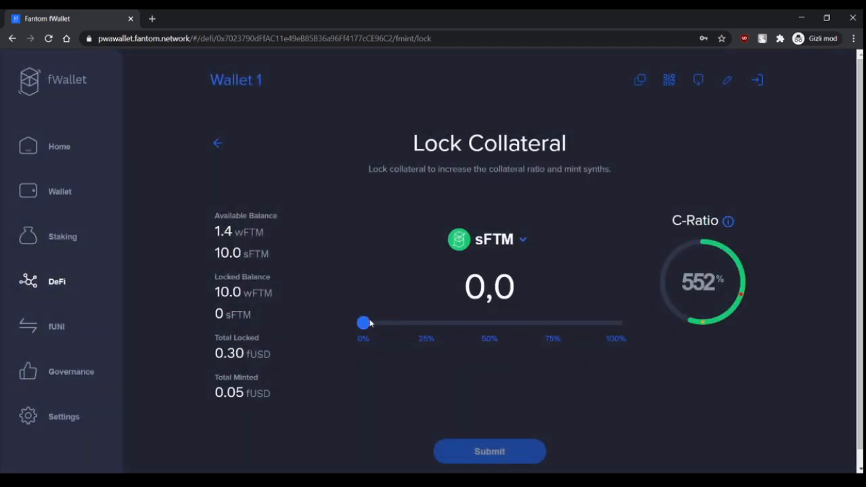
left_click_drag(364, 322, 616, 322)
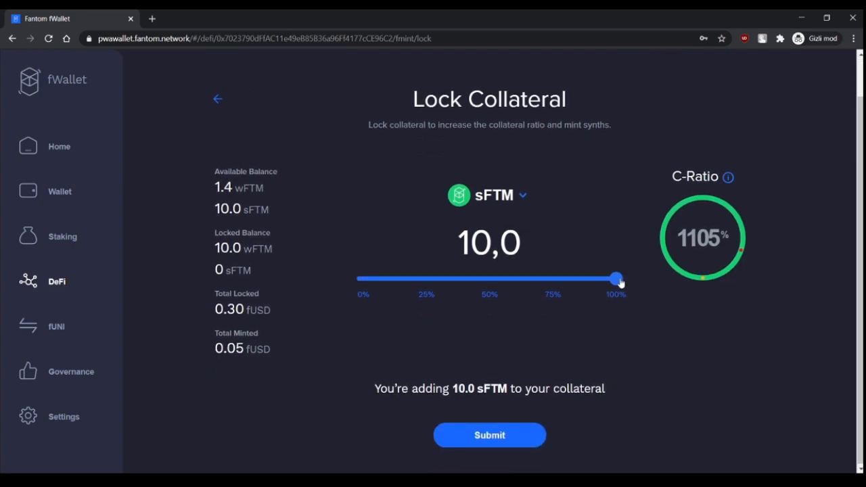
- Readjust the slider via 2.9 and 3.6 back to all 10.0 sFTM and submit the lock
left_click_drag(616, 279, 439, 279)
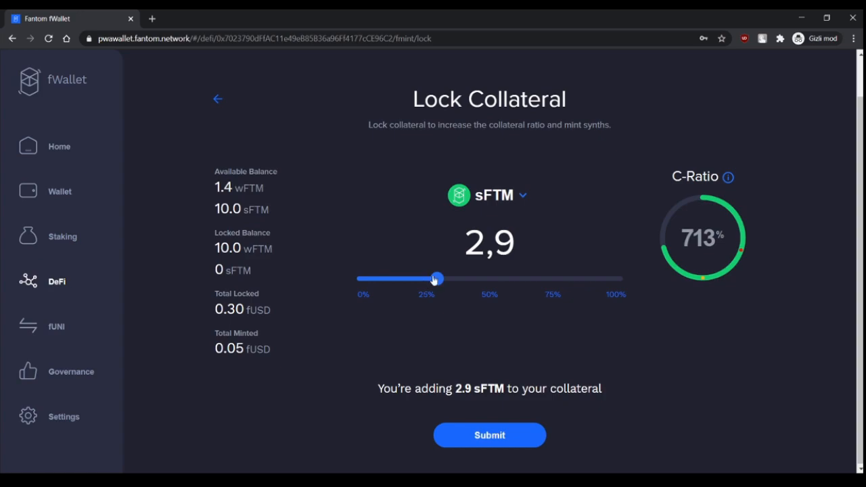
left_click_drag(436, 277, 453, 279)
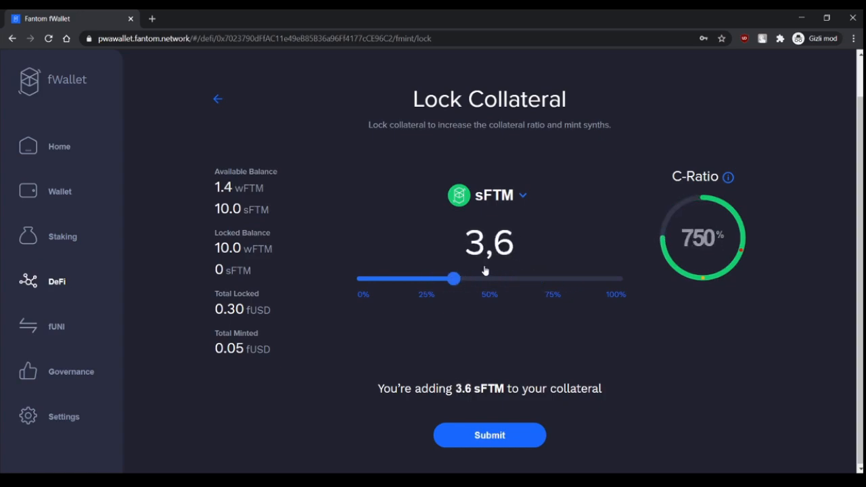
left_click_drag(453, 279, 616, 279)
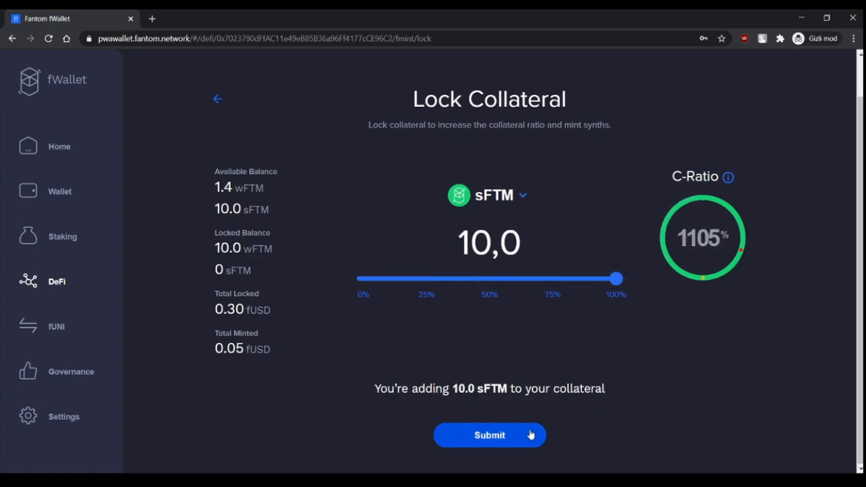
left_click(490, 435)
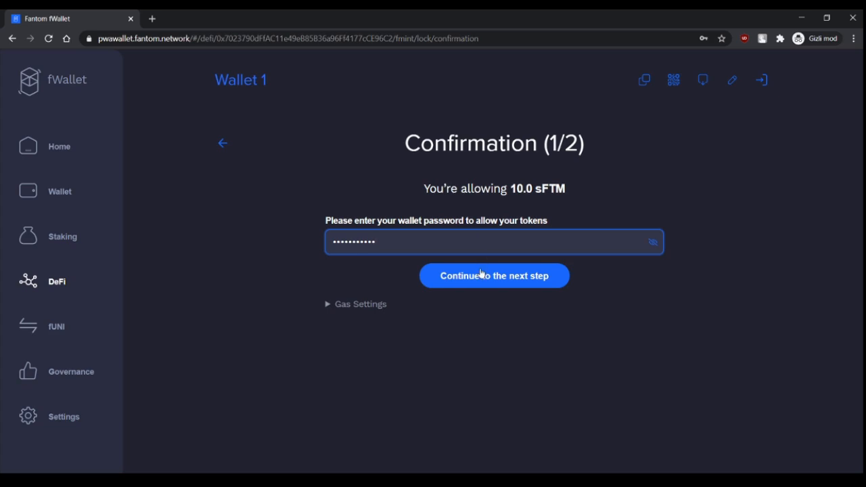
- Authorise the 10.0 sFTM allowance and confirm adding it to collateral, reaching a 1105% C-ratio
left_click(494, 276)
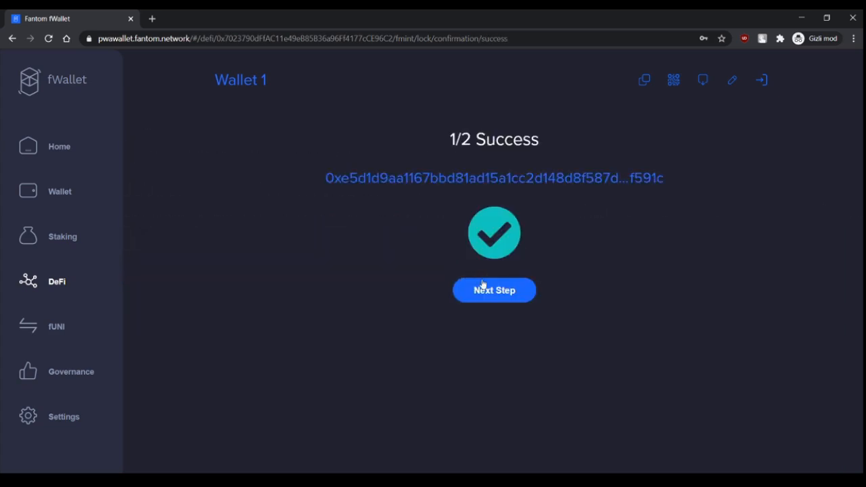
left_click(494, 290)
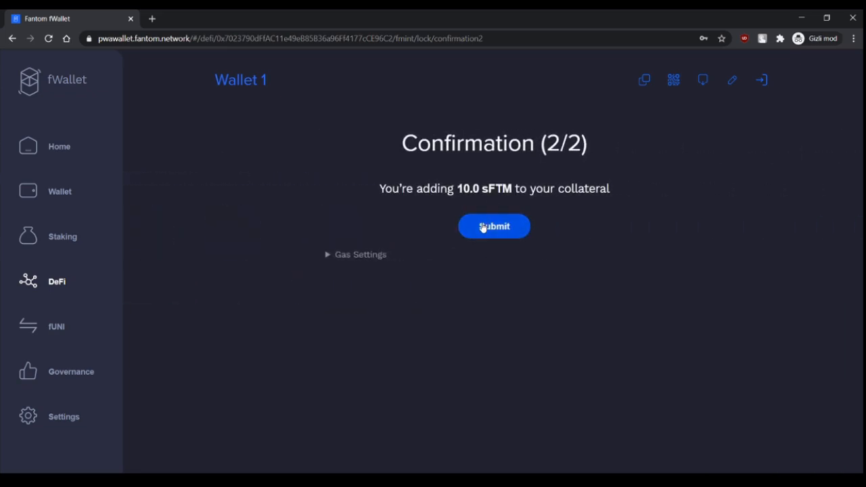
left_click(494, 226)
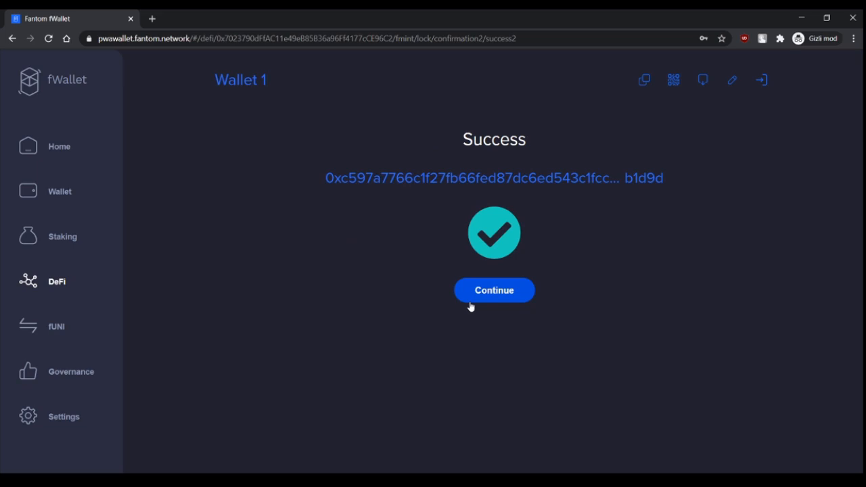
left_click(494, 289)
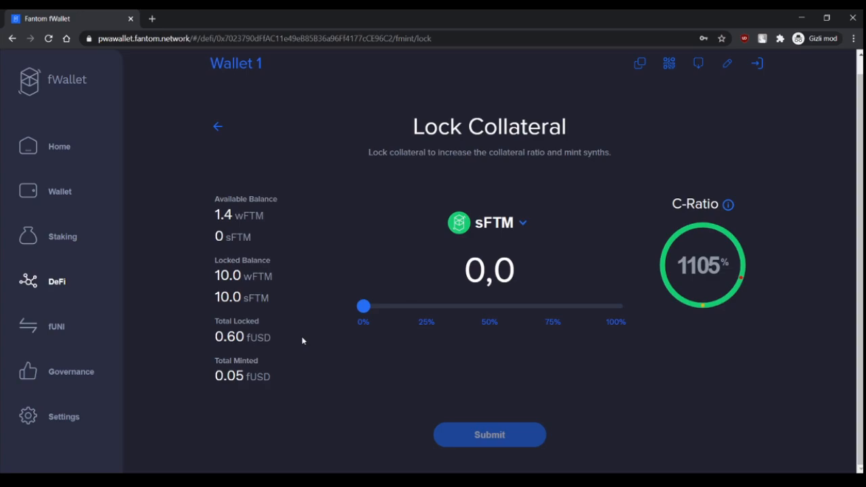
mouse_move(737, 260)
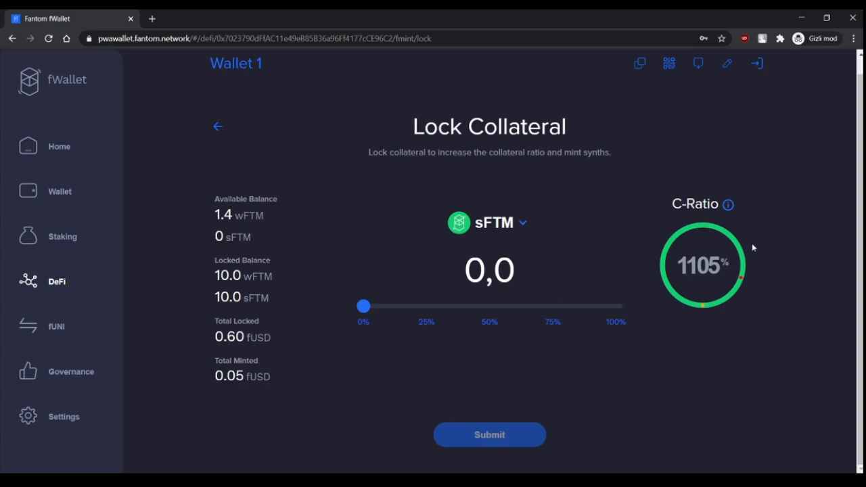
mouse_move(701, 305)
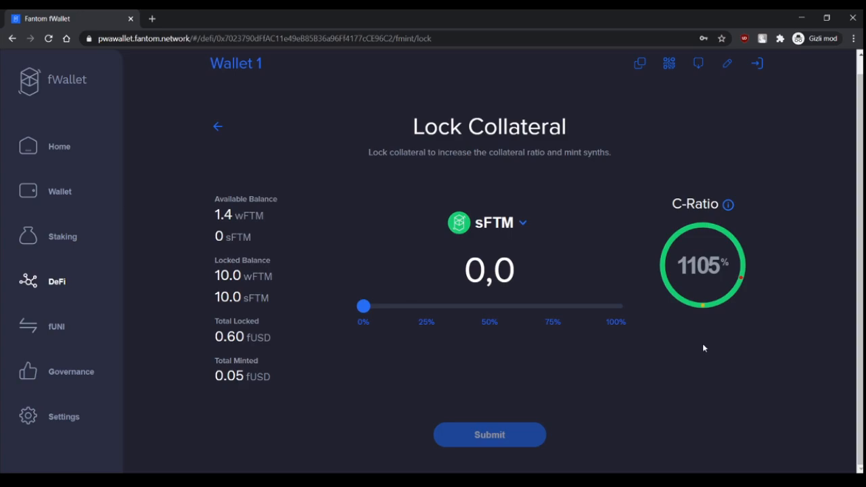
mouse_move(47, 292)
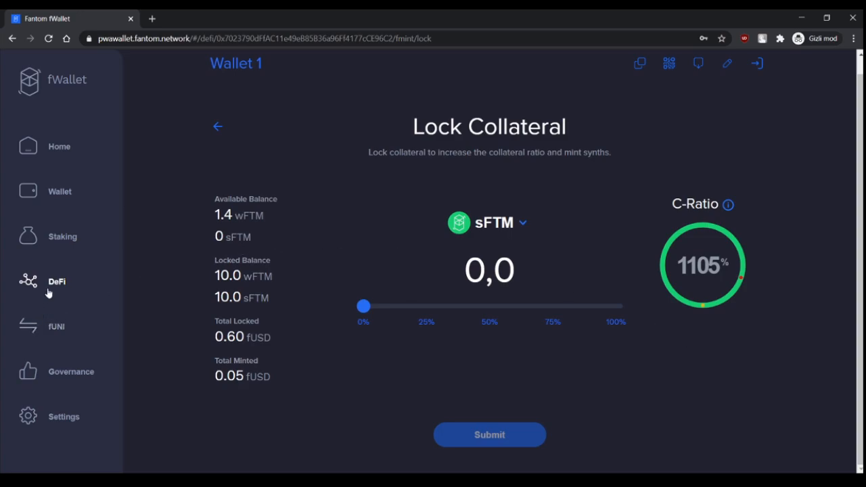
- Return to DeFi and show the fMint overview with 20.0 wFTM+sFTM locked and 1105% C-ratio
left_click(216, 127)
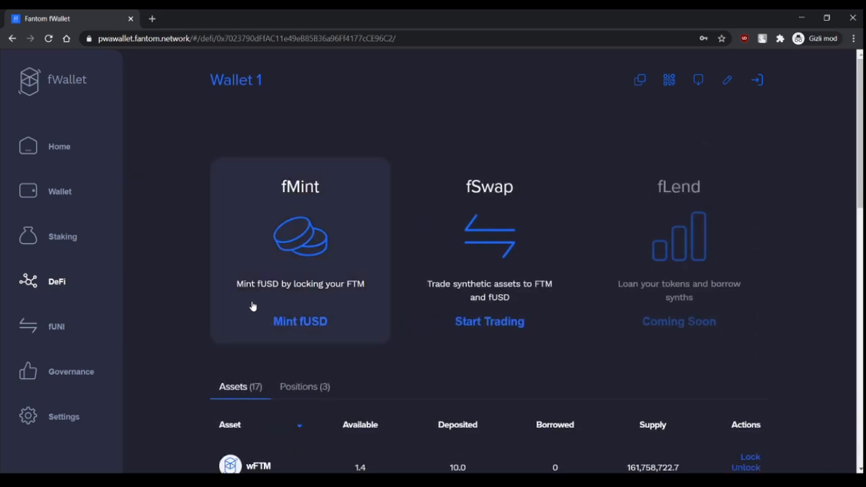
left_click(301, 322)
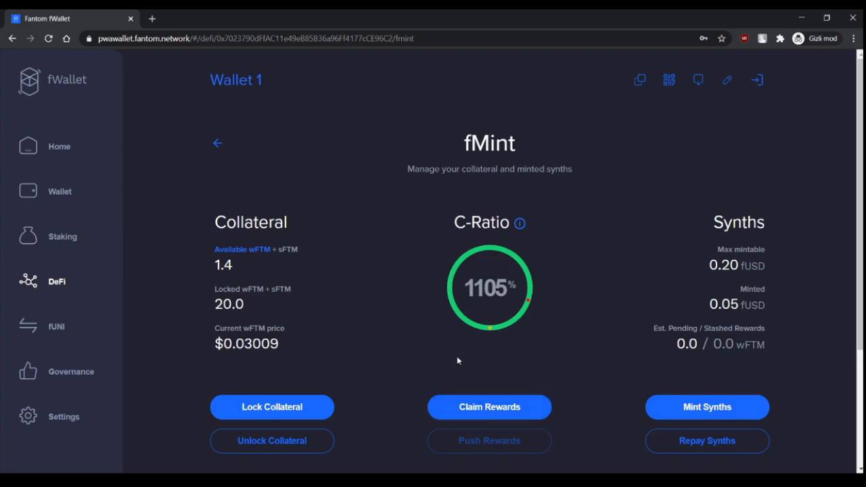
mouse_move(514, 419)
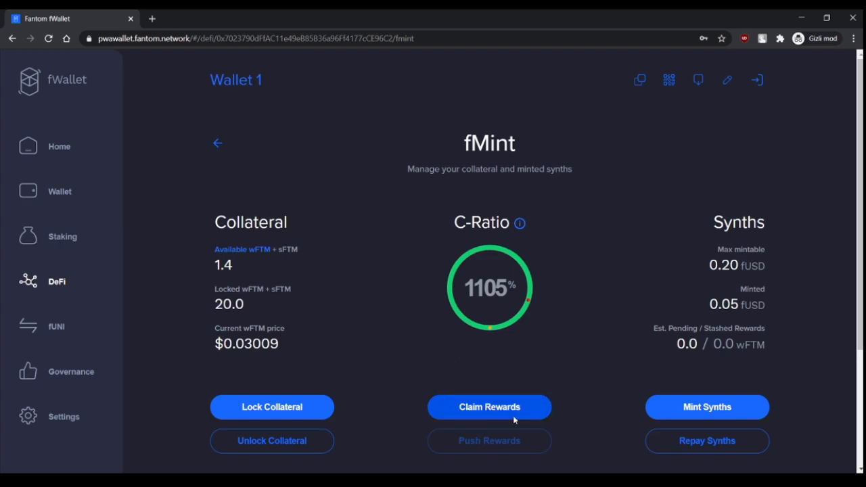
mouse_move(492, 376)
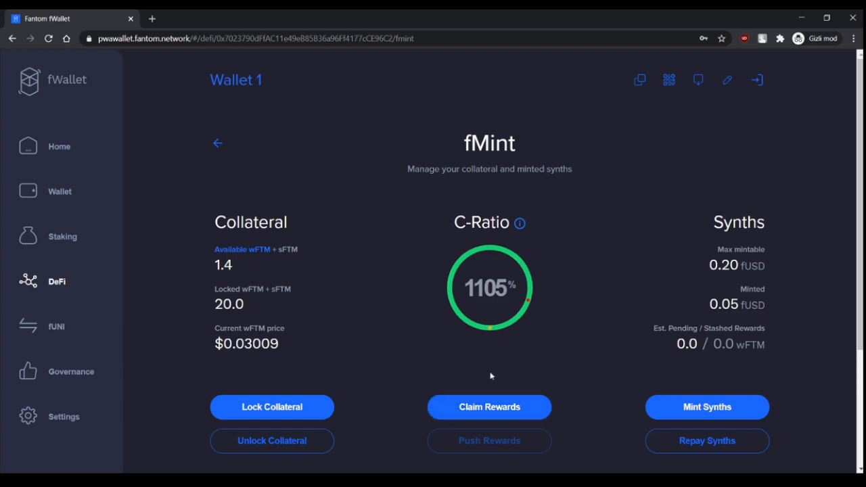